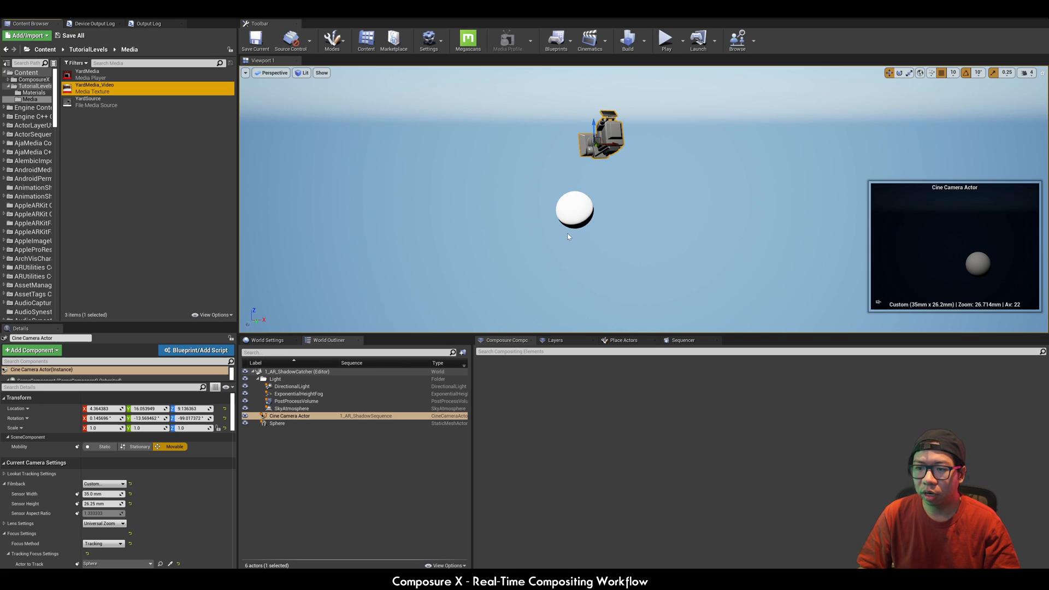
{"action": "mouse_move", "coordinate": [580, 262]}
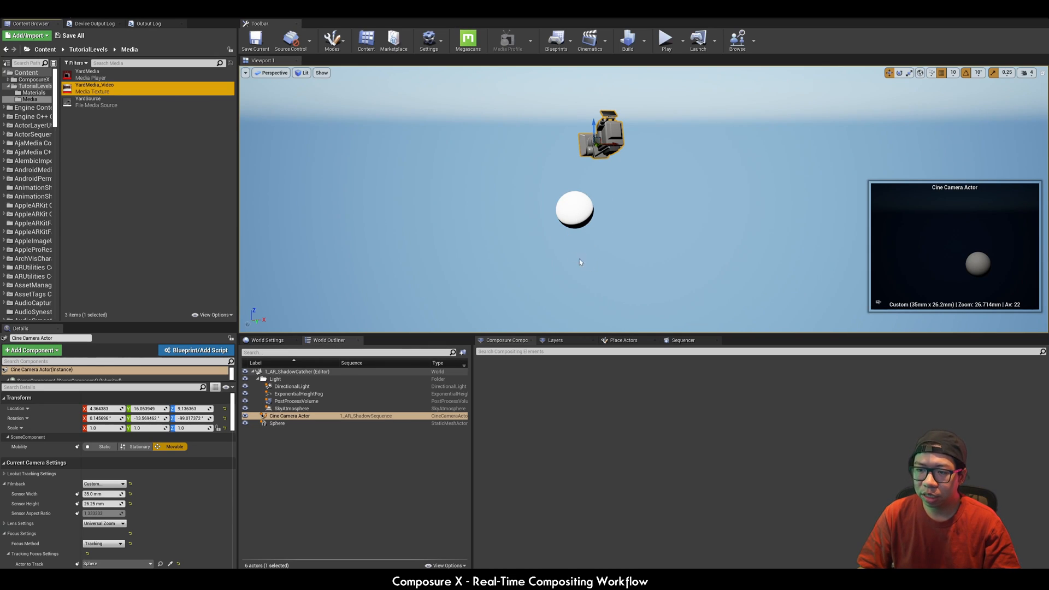
{"action": "mouse_move", "coordinate": [546, 262]}
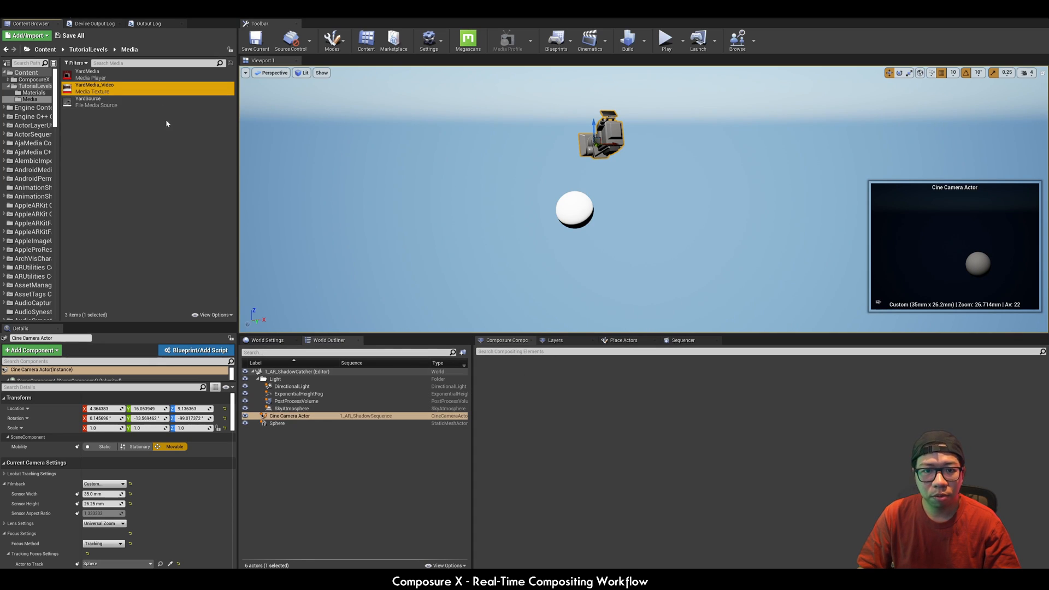
Clear the media asset selection and bring up the compositing panel's creation options
{"action": "double_click", "coordinate": [96, 85]}
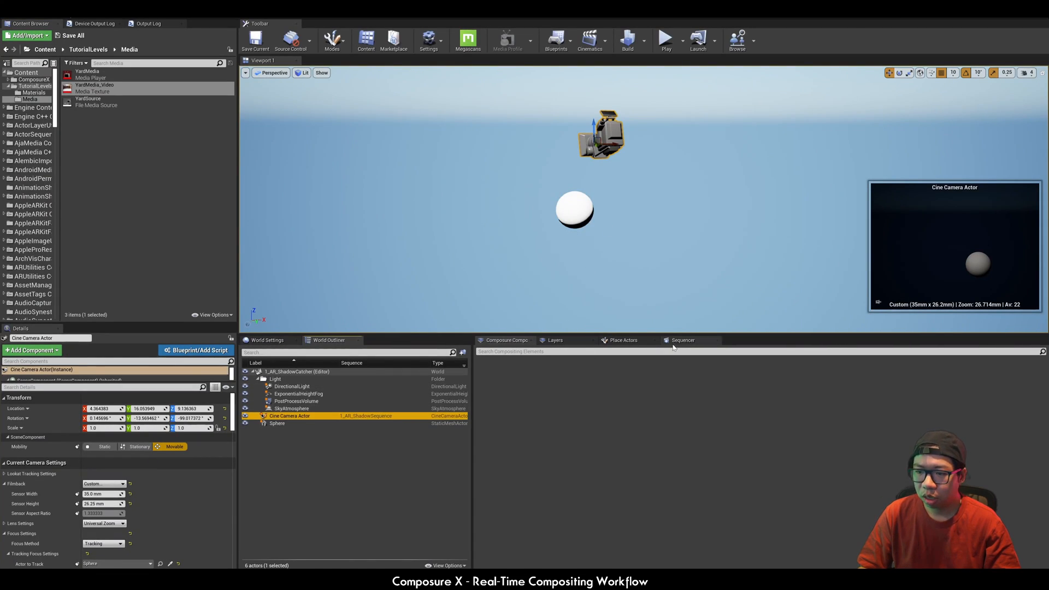
{"action": "left_click", "coordinate": [683, 341]}
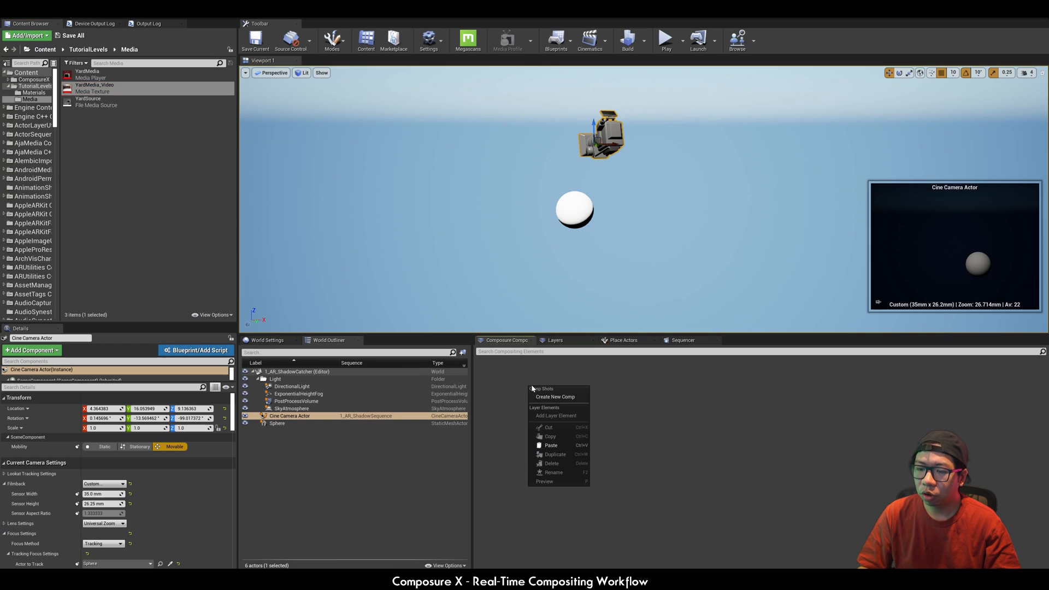
Create an empty comp shot named AR and add a Media Plate element named Media under it
{"action": "left_click", "coordinate": [555, 397]}
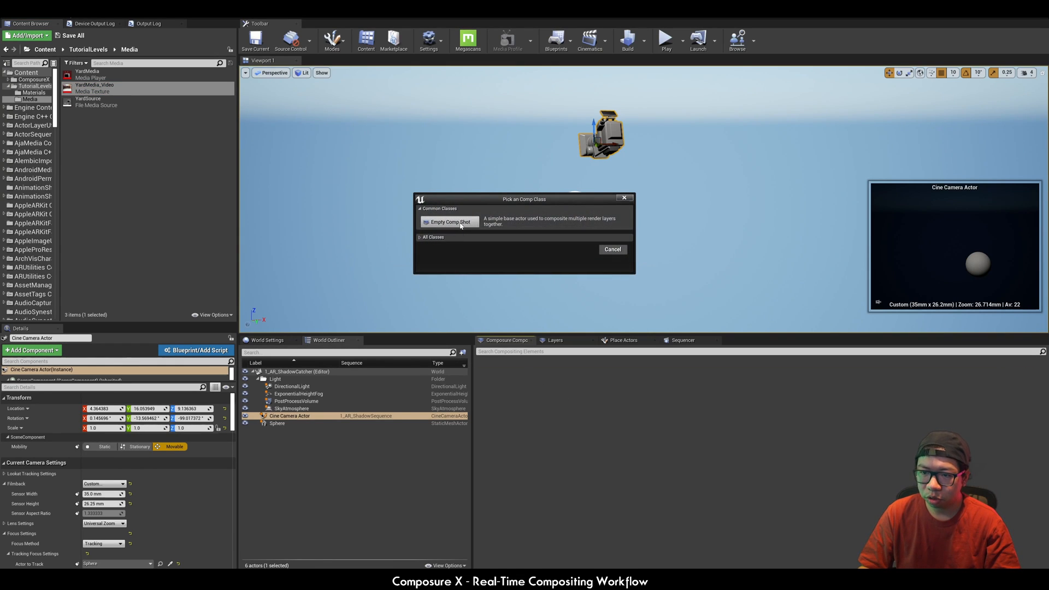
{"action": "left_click", "coordinate": [449, 221]}
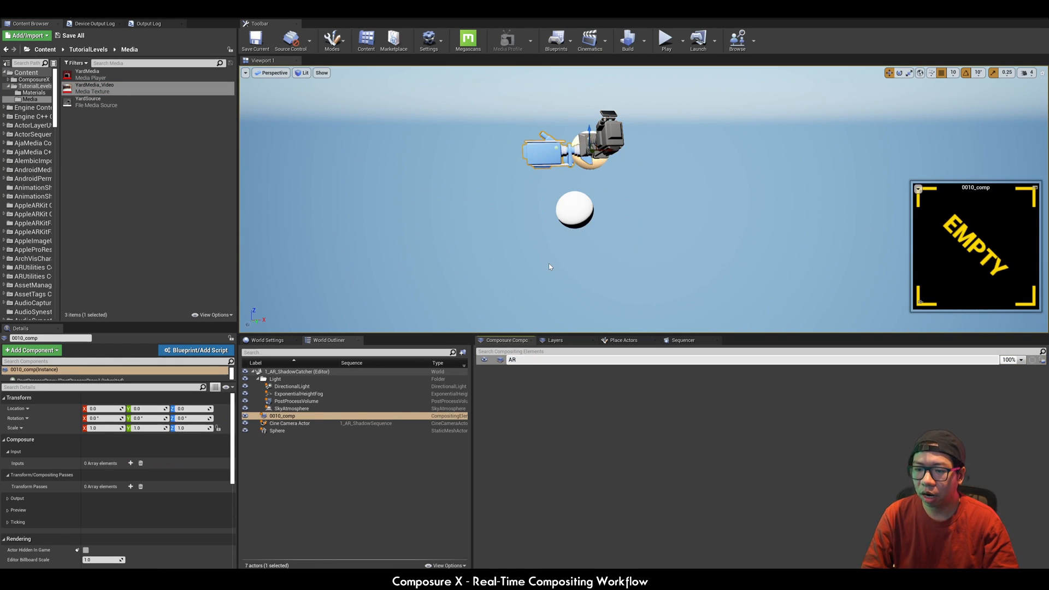
{"action": "right_click", "coordinate": [512, 359]}
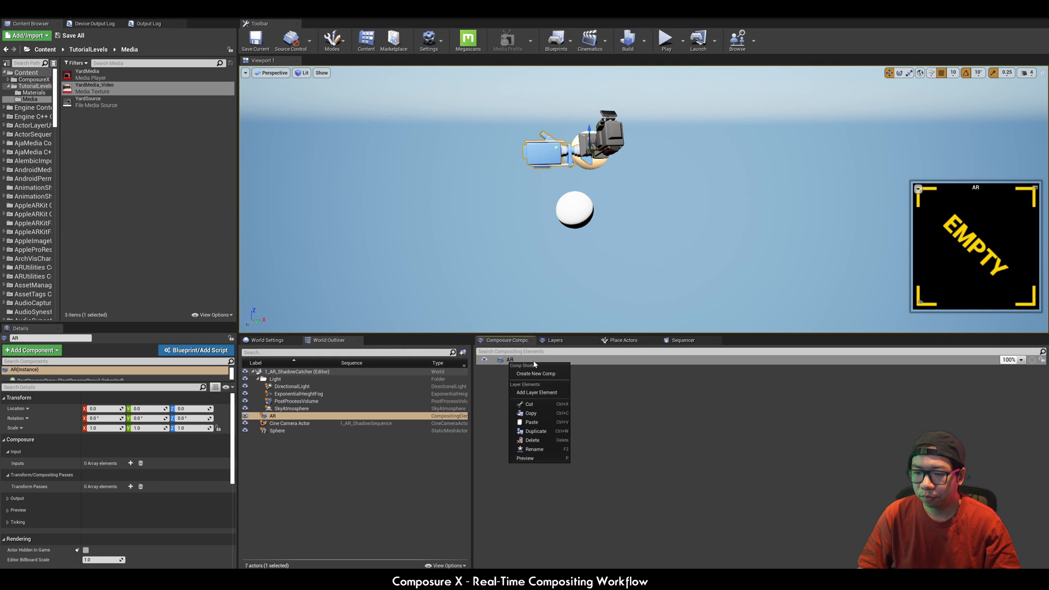
{"action": "left_click", "coordinate": [536, 392]}
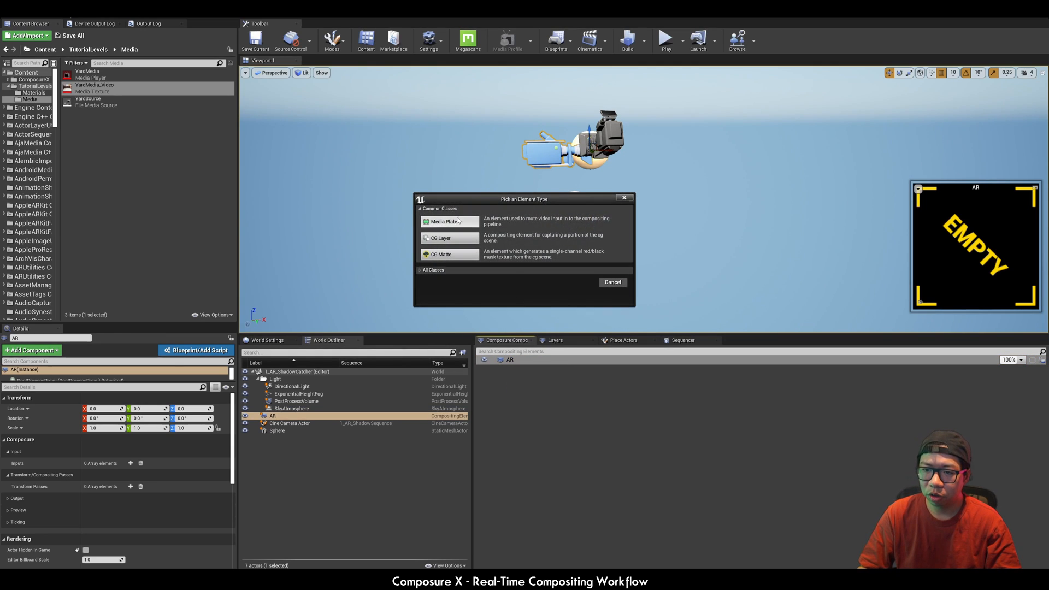
{"action": "left_click", "coordinate": [441, 221]}
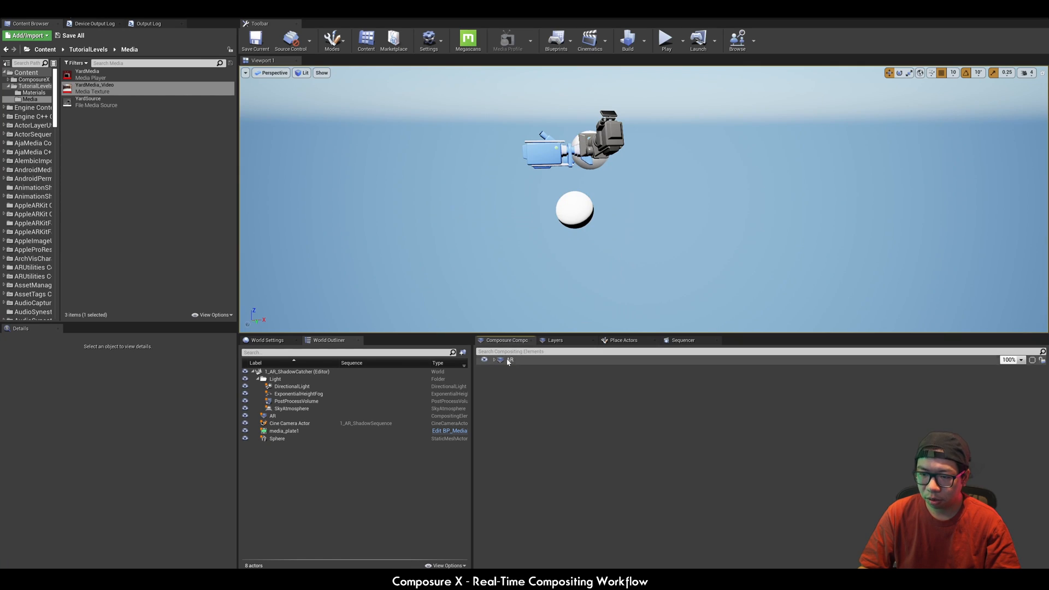
{"action": "left_click", "coordinate": [501, 359]}
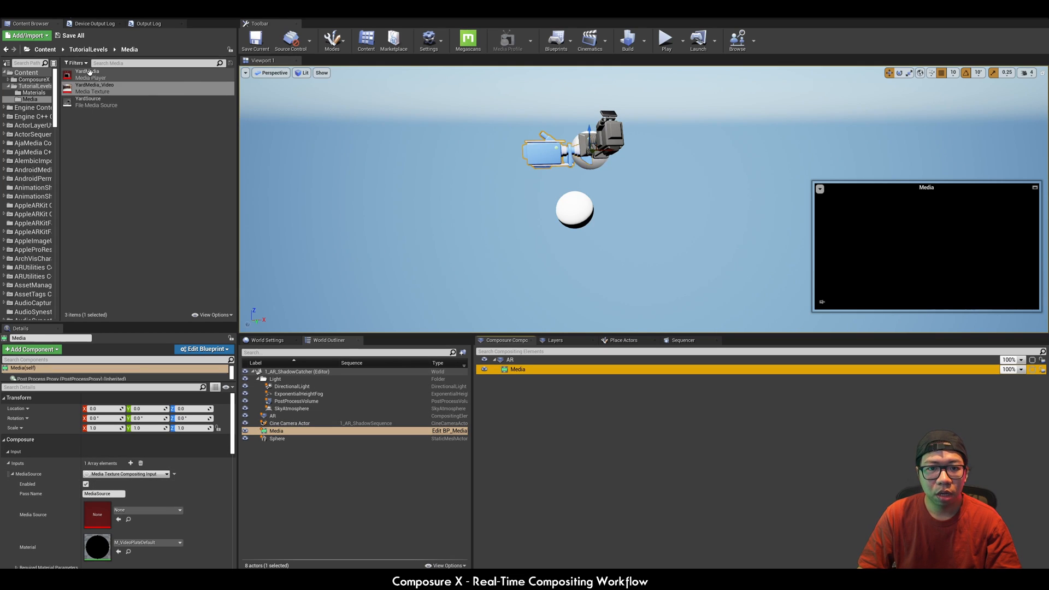
Assign YardMedia as the Media plate source and add a CG layer element named CG
{"action": "left_click", "coordinate": [97, 87]}
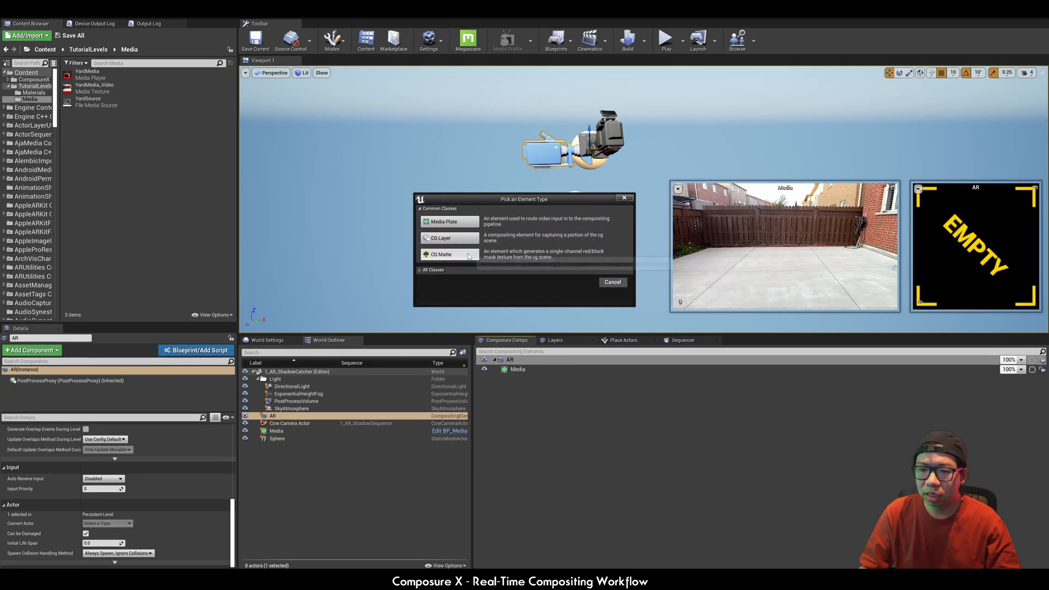
{"action": "left_click", "coordinate": [441, 238]}
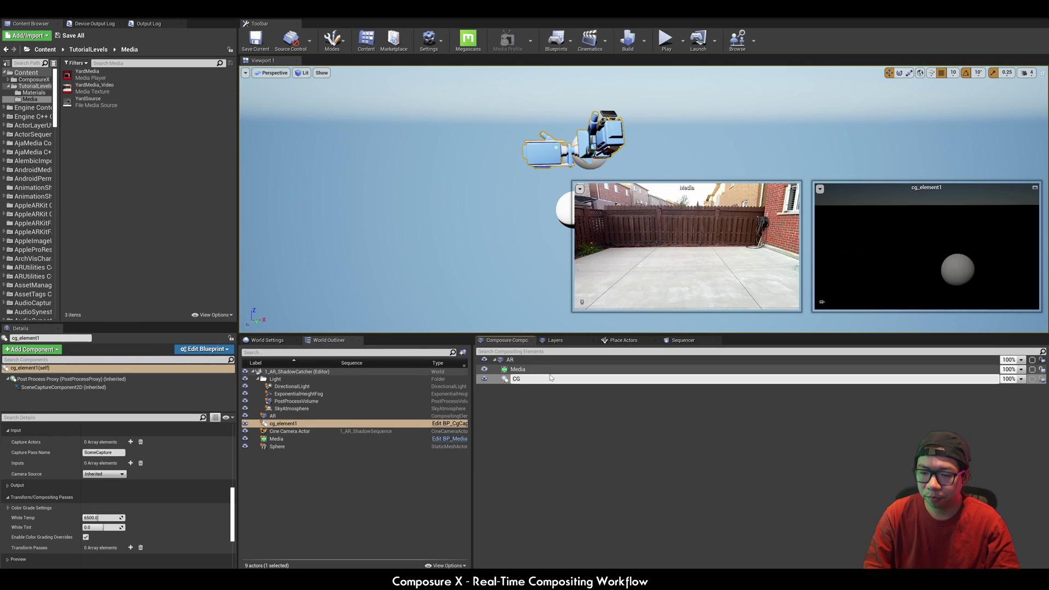
{"action": "left_click", "coordinate": [516, 378]}
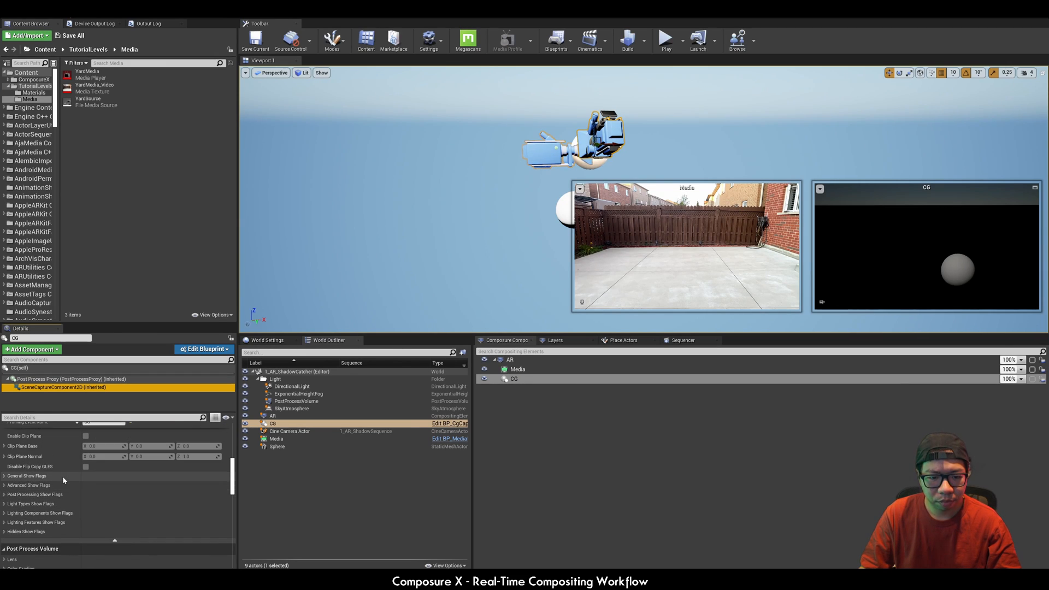
Turn off Atmosphere in the CG layer's General Show Flags and reselect AR
{"action": "left_click", "coordinate": [4, 476]}
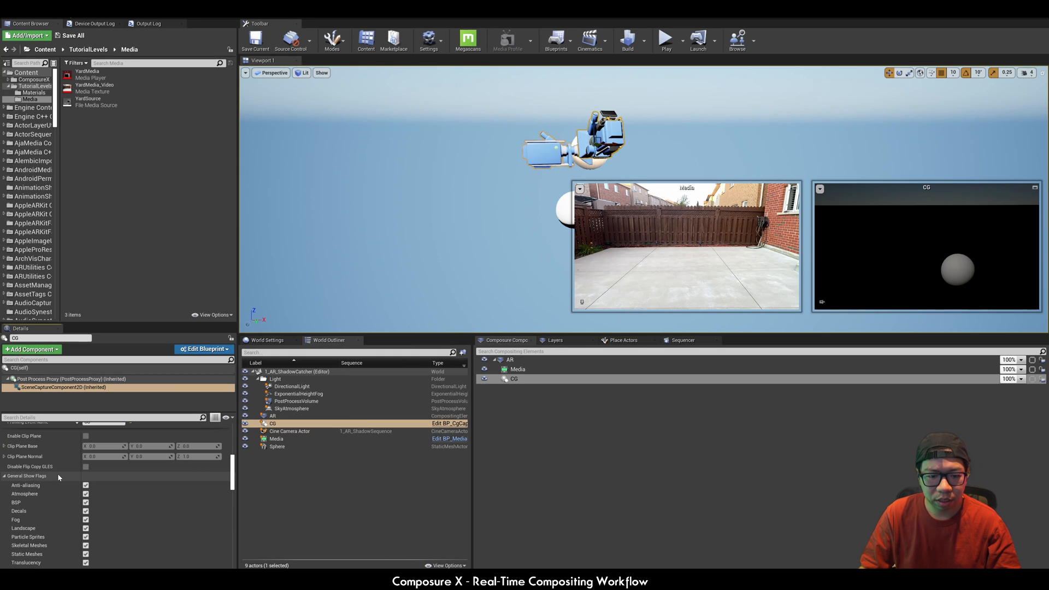
{"action": "left_click", "coordinate": [85, 493]}
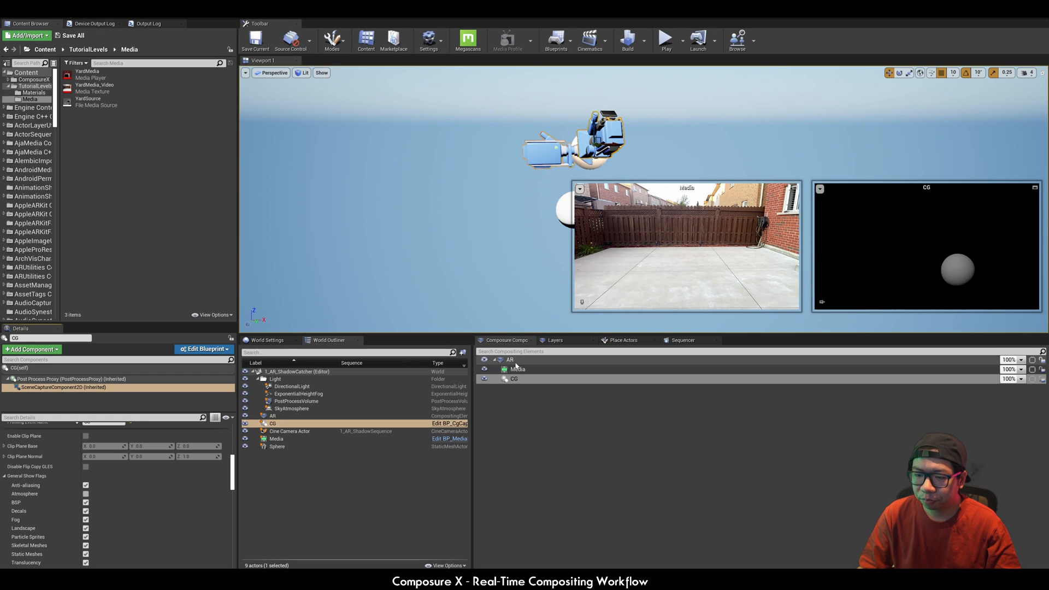
{"action": "left_click", "coordinate": [513, 378]}
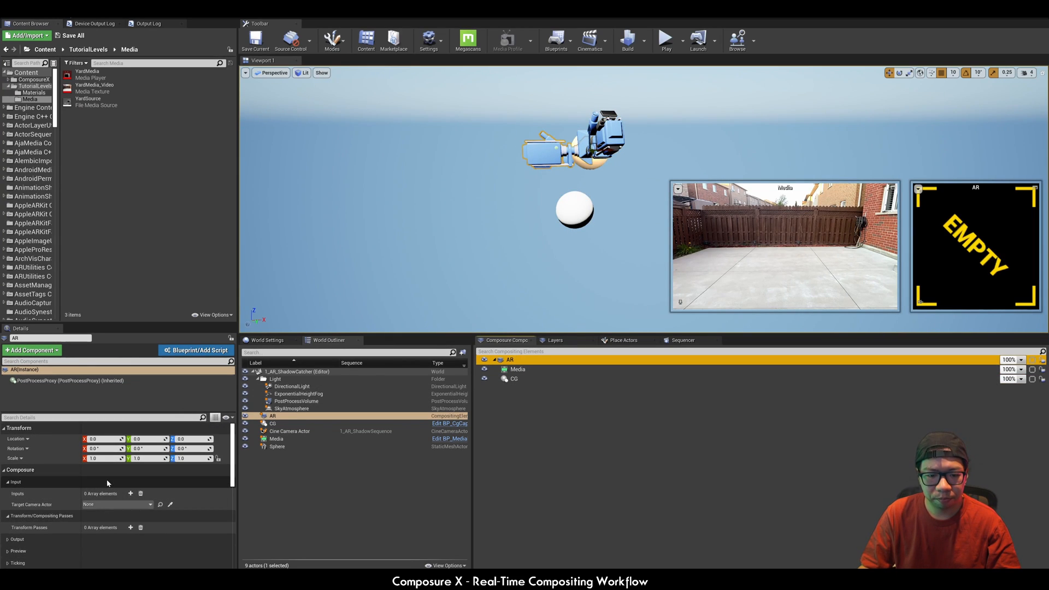
Add a CX_OverMask transform pass to AR with Media as Bottom and CG as Top
{"action": "left_click", "coordinate": [131, 528]}
{"action": "type", "text": "Over"}
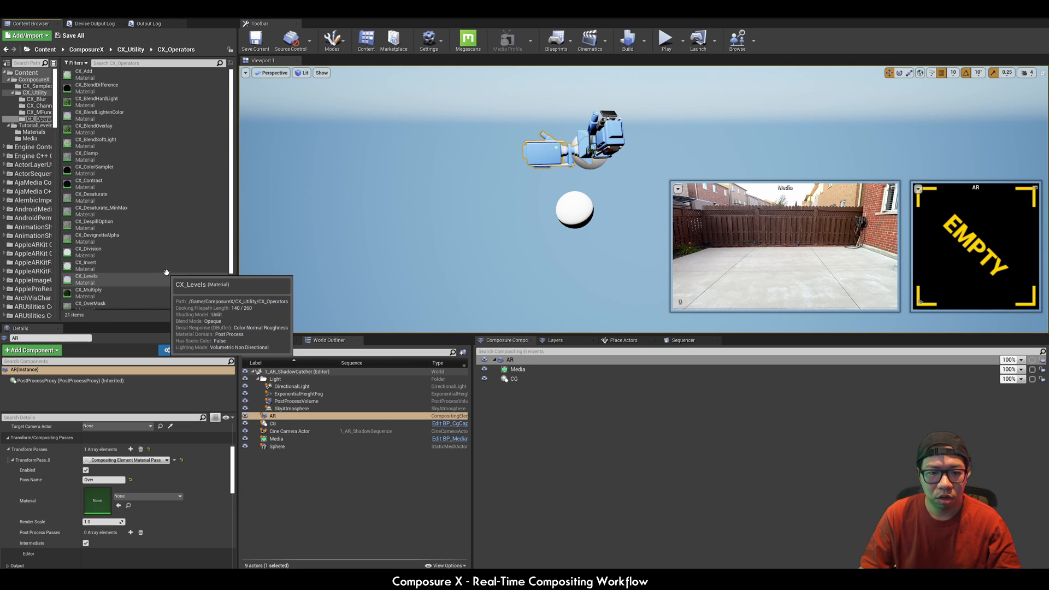
{"action": "left_click_drag", "start_coordinate": [107, 261], "coordinate": [134, 501]}
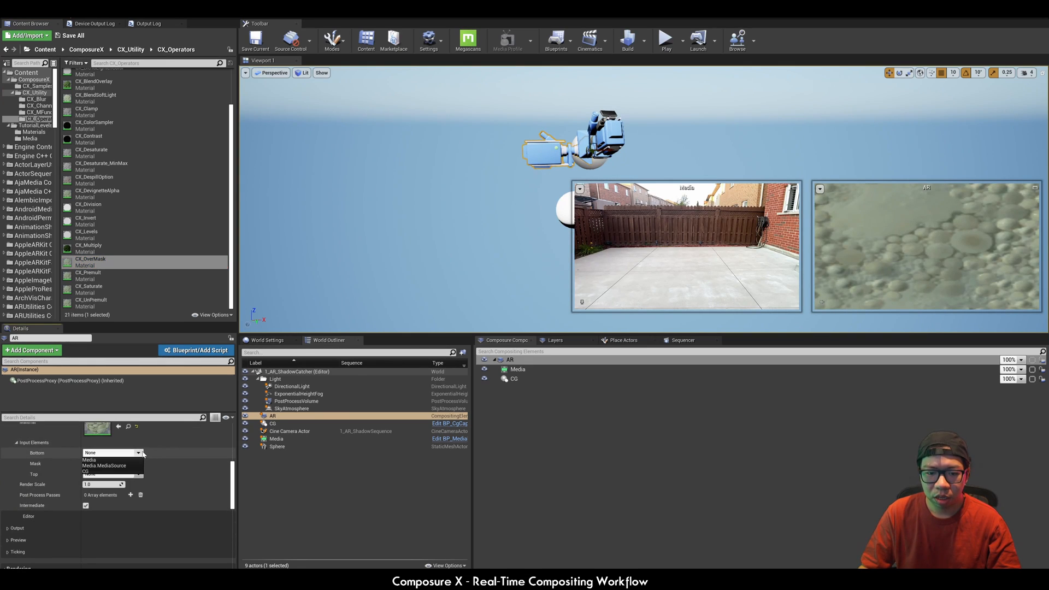
{"action": "left_click", "coordinate": [87, 459]}
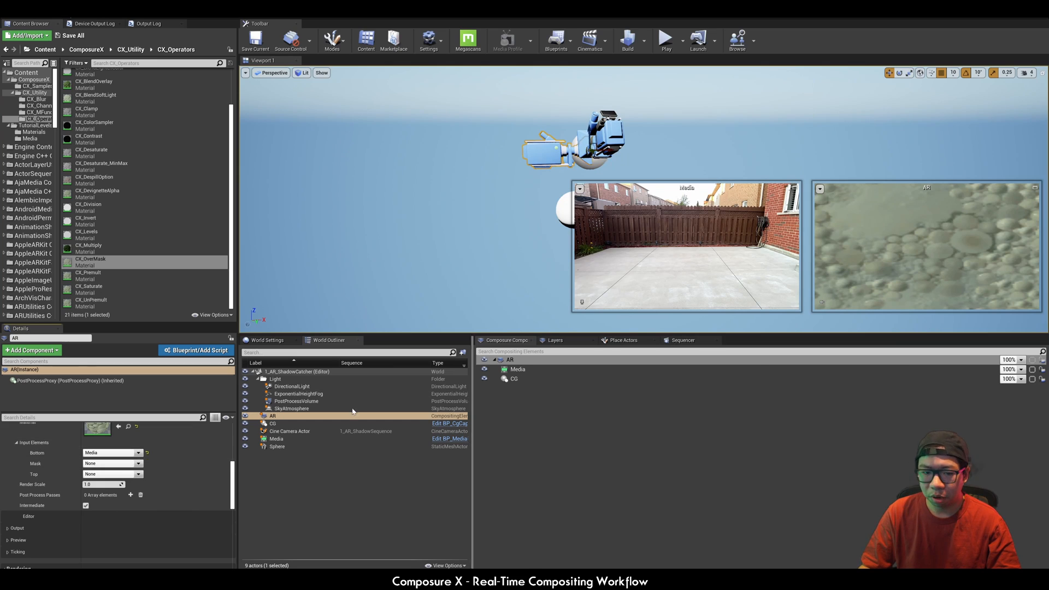
{"action": "left_click", "coordinate": [111, 474]}
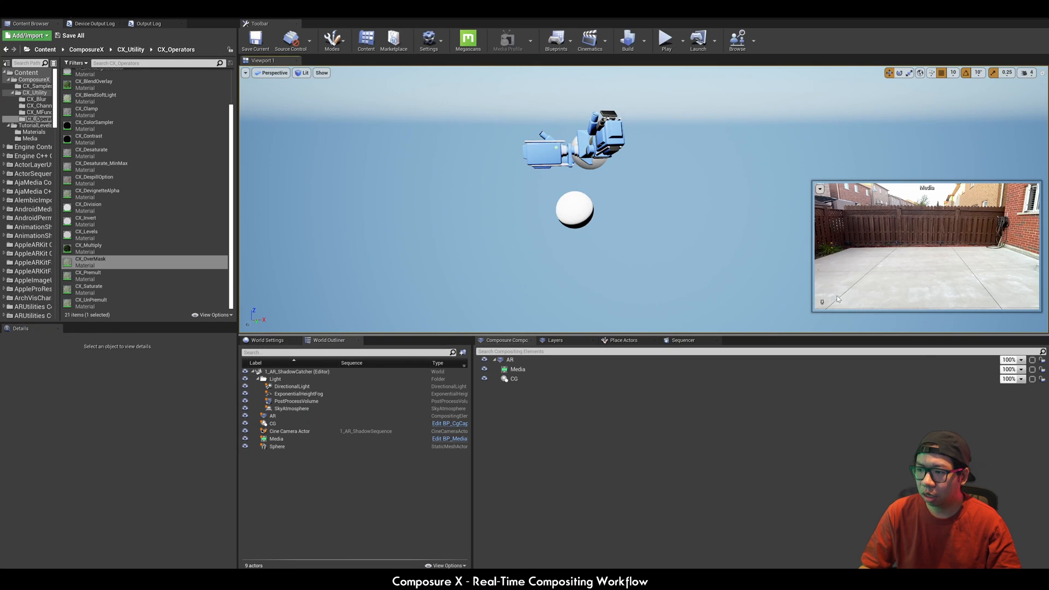
{"action": "left_click", "coordinate": [272, 416]}
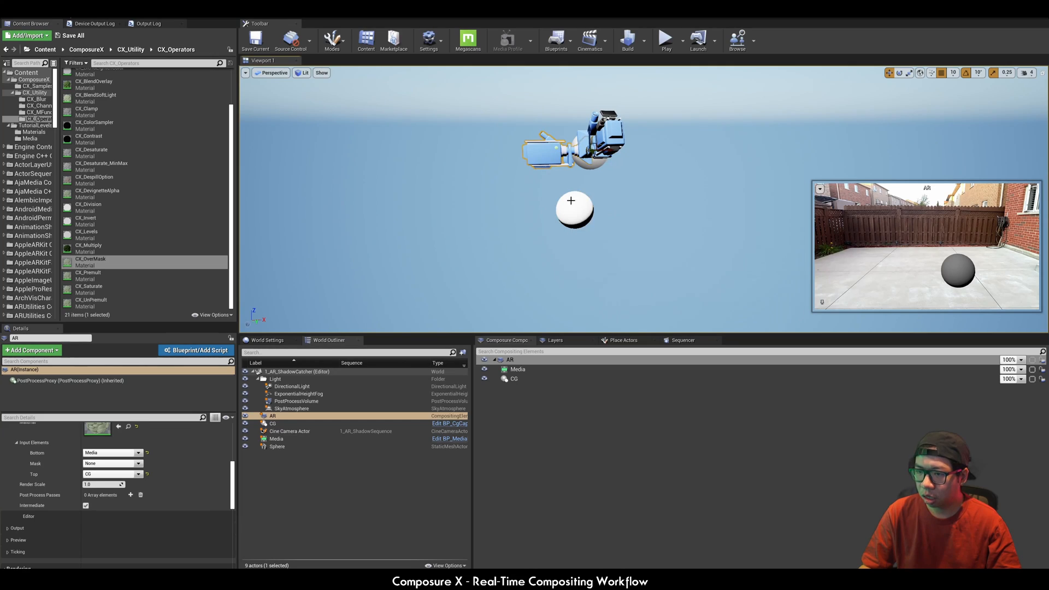
{"action": "left_click", "coordinate": [278, 446]}
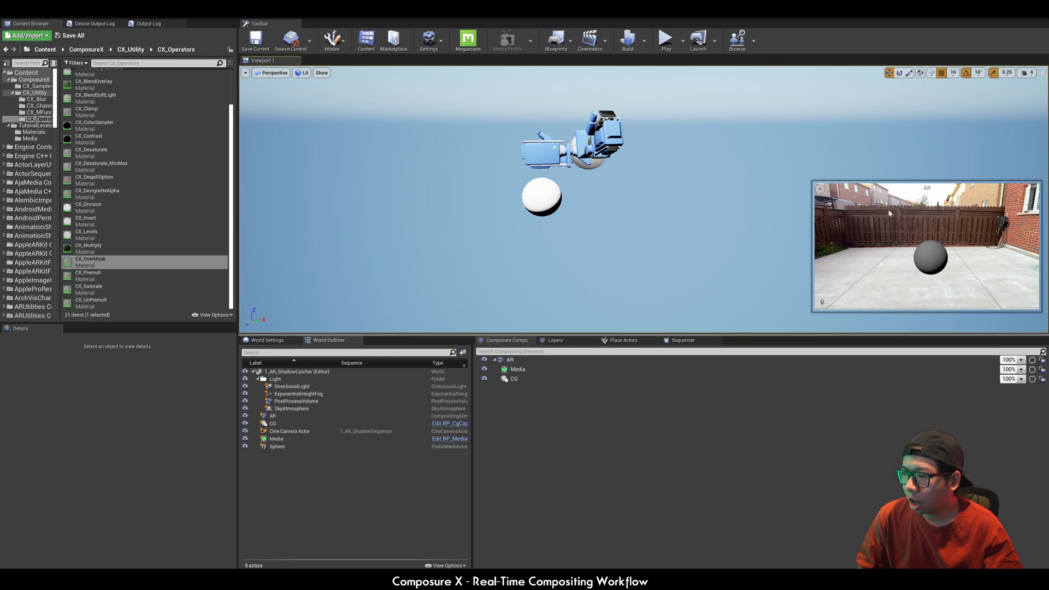
{"action": "mouse_move", "coordinate": [979, 254]}
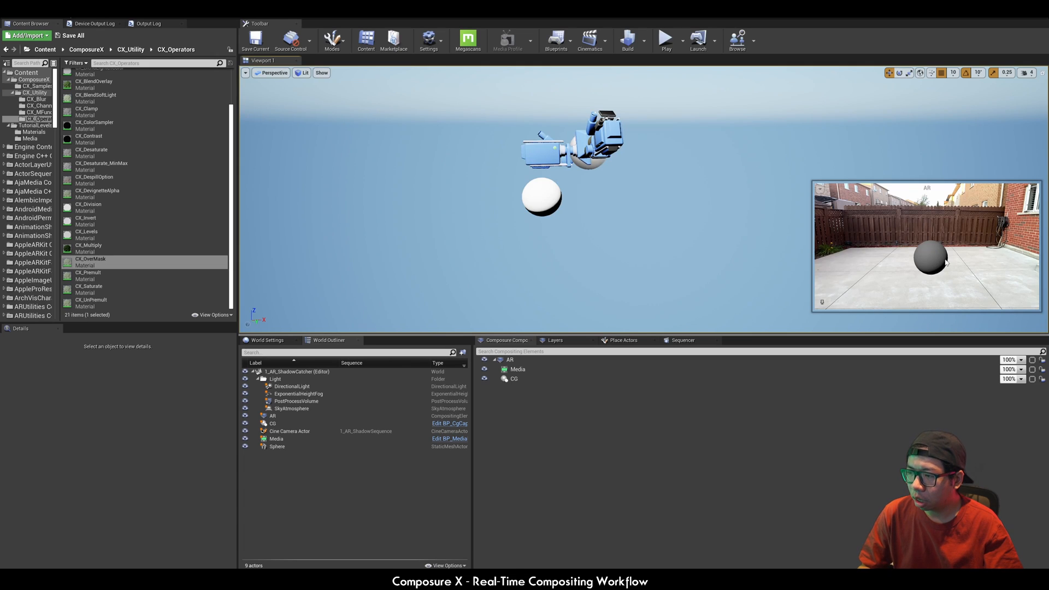
{"action": "mouse_move", "coordinate": [555, 341]}
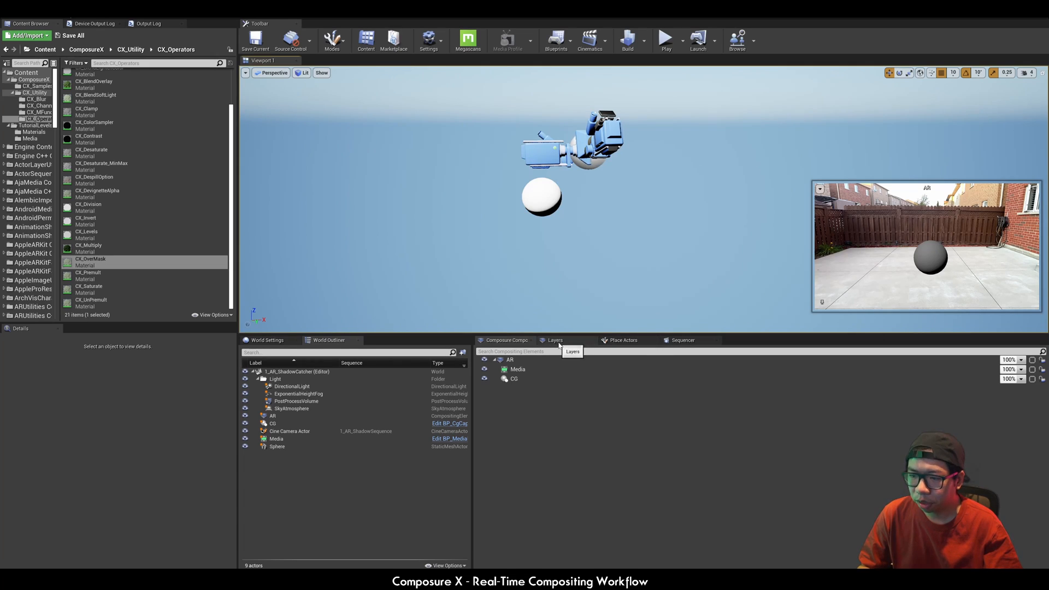
Place a Plane actor and scale it into a large floor under the sphere
{"action": "left_click", "coordinate": [623, 341]}
{"action": "type", "text": "Plane"}
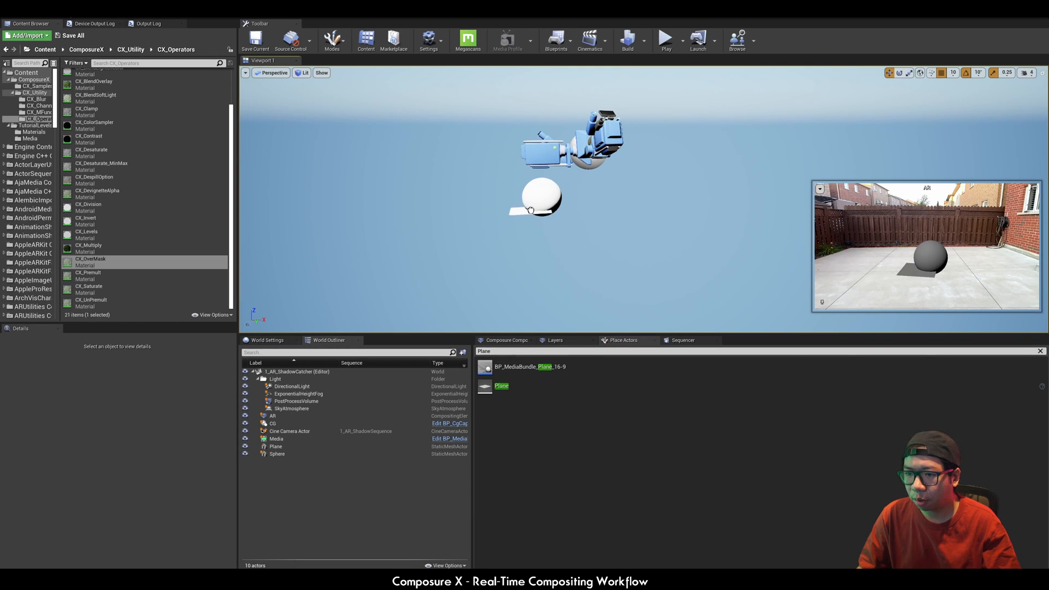
{"action": "left_click", "coordinate": [277, 446]}
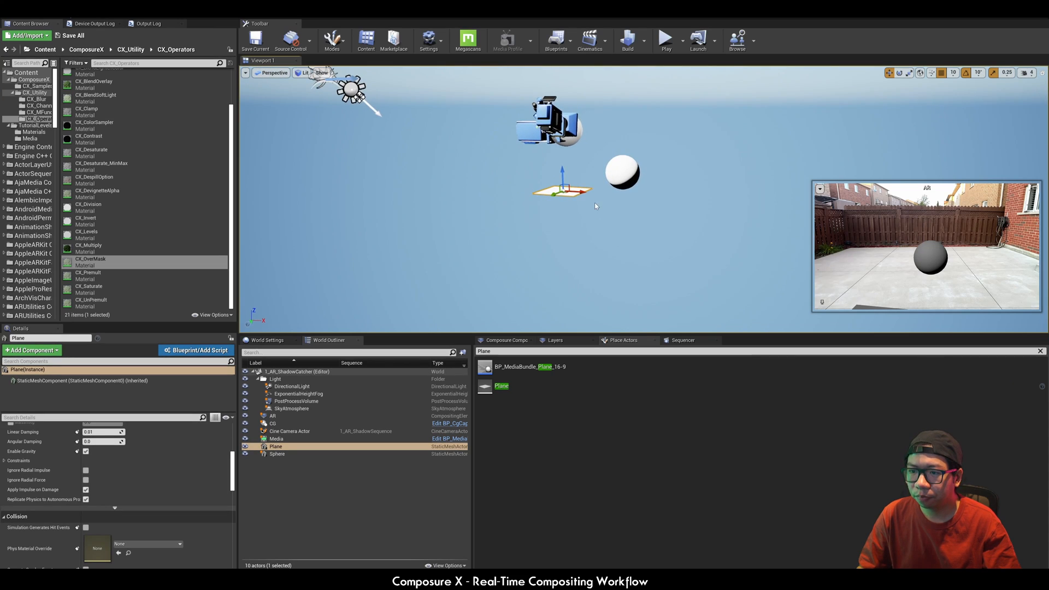
{"action": "left_click_drag", "start_coordinate": [564, 190], "coordinate": [596, 204]}
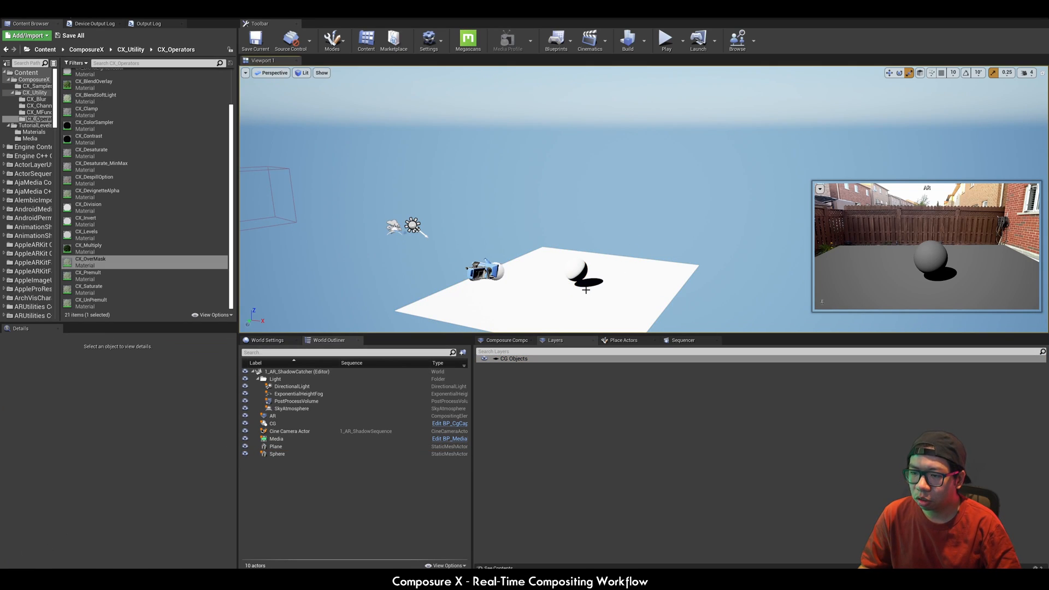
With the plane selected, add a new layer renamed CG ShadowCatch
{"action": "left_click", "coordinate": [275, 446]}
{"action": "type", "text": "CG"}
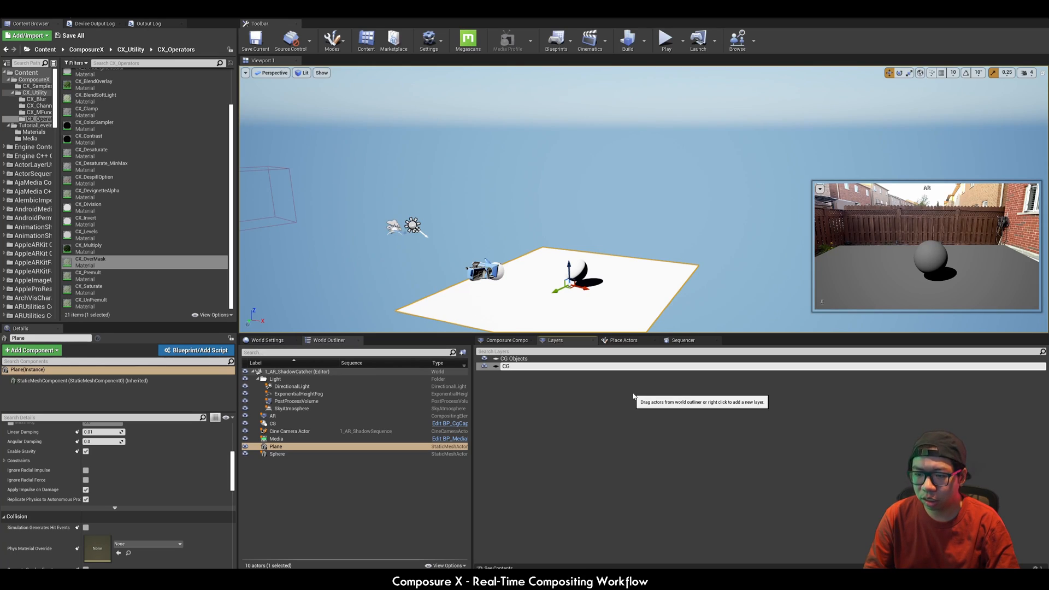
{"action": "type", "text": "ShadowCatch"}
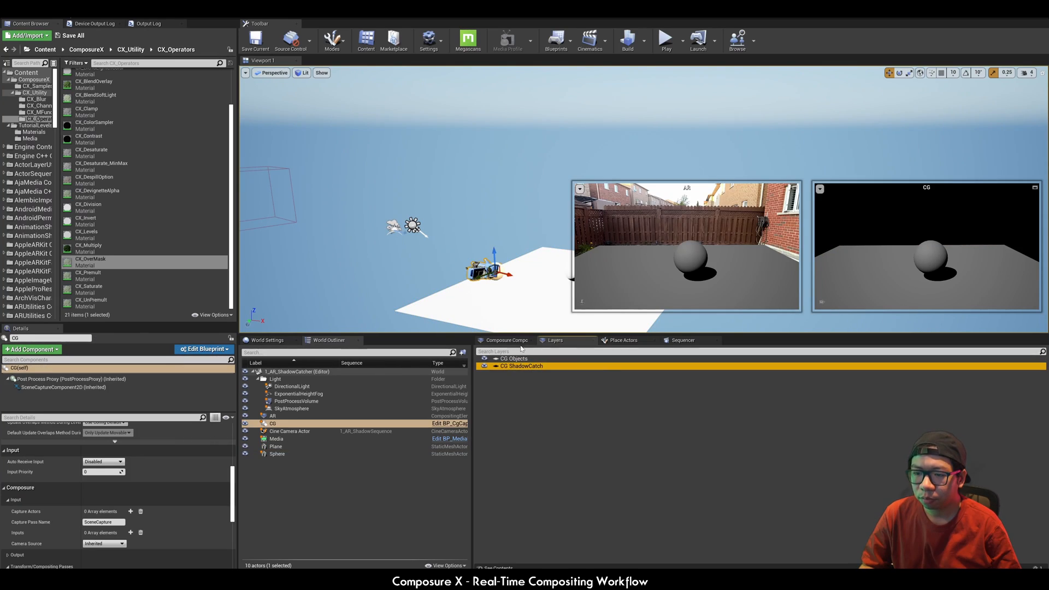
Set CG Objects' Camera Source to Override with One Camera Actor and add an include capture-actors entry
{"action": "left_click", "coordinate": [507, 339]}
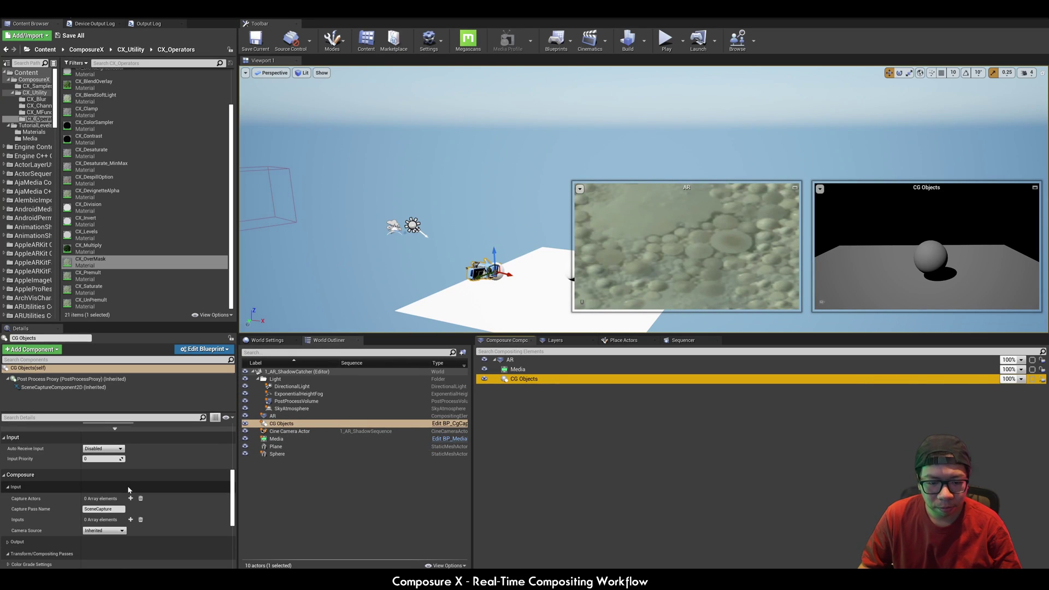
{"action": "left_click", "coordinate": [104, 533]}
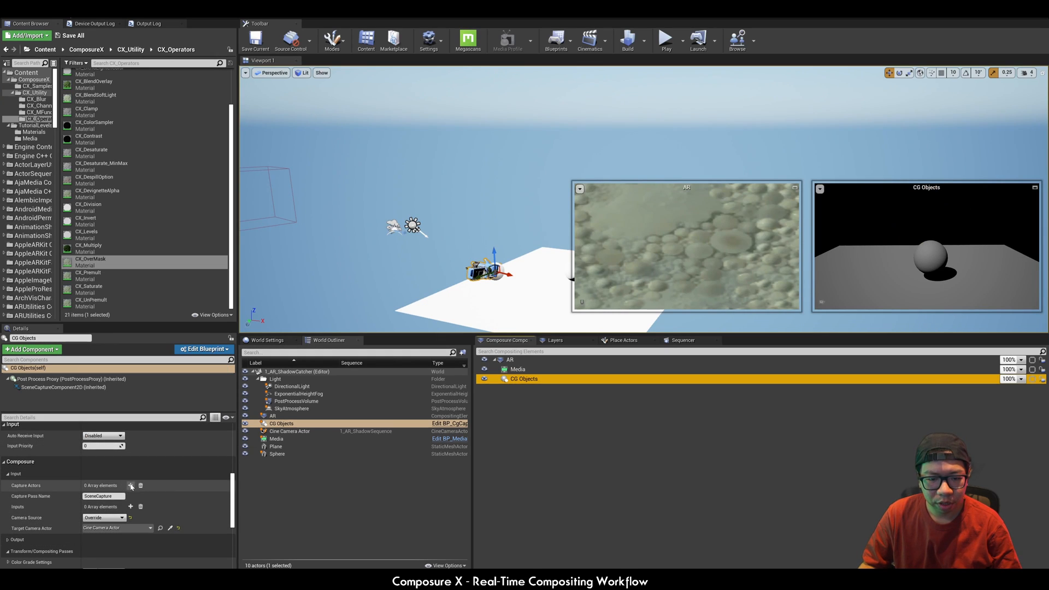
{"action": "left_click", "coordinate": [131, 485]}
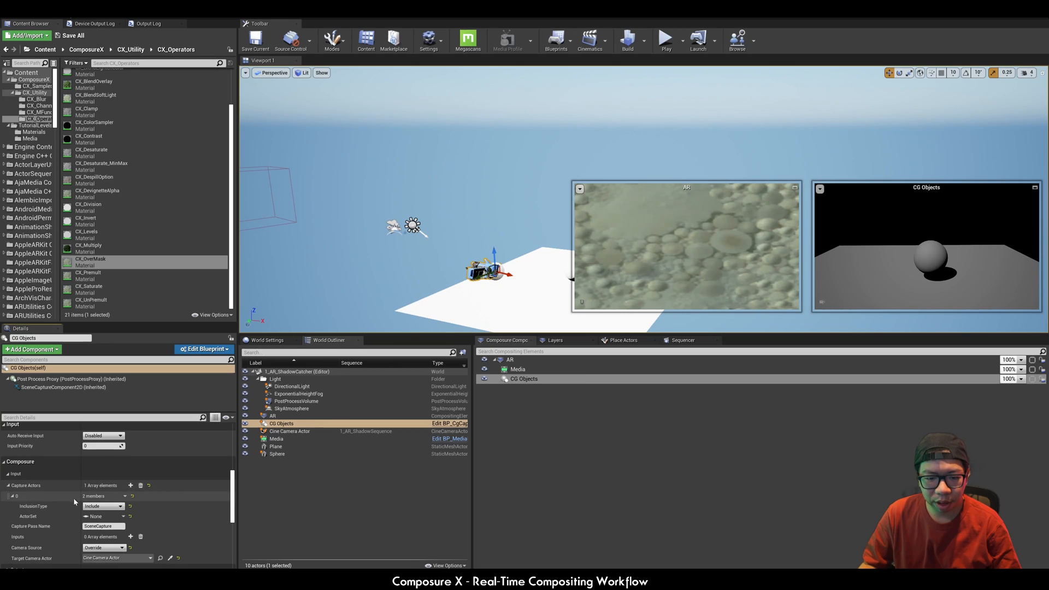
{"action": "left_click", "coordinate": [103, 516]}
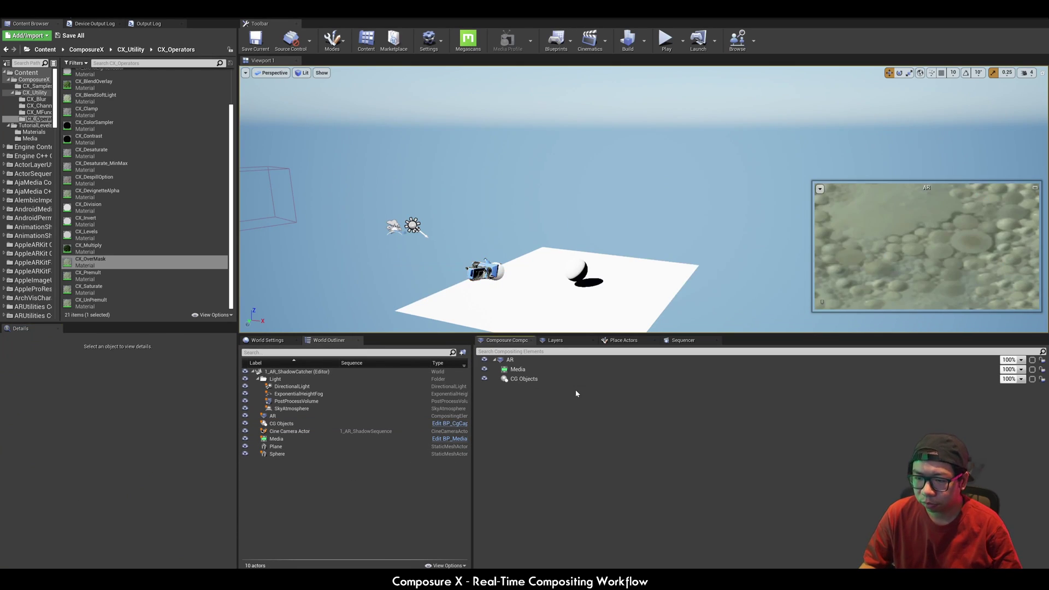
Add a CG layer named CG ShadowCatcher to AR with Camera Source set to Override
{"action": "right_click", "coordinate": [509, 360]}
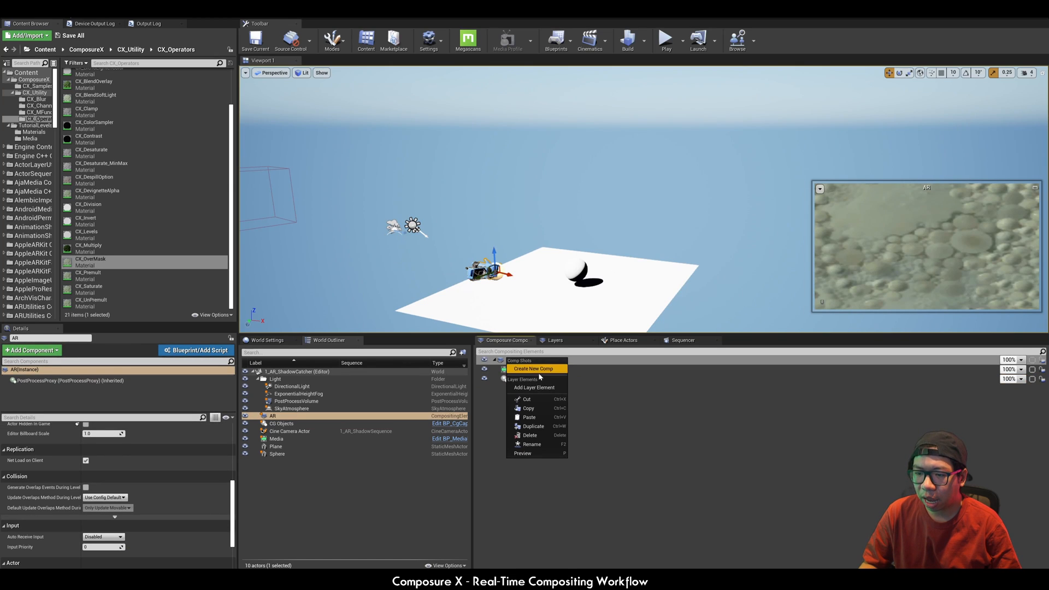
{"action": "left_click", "coordinate": [533, 369]}
{"action": "type", "text": "CG ShadowCatcher"}
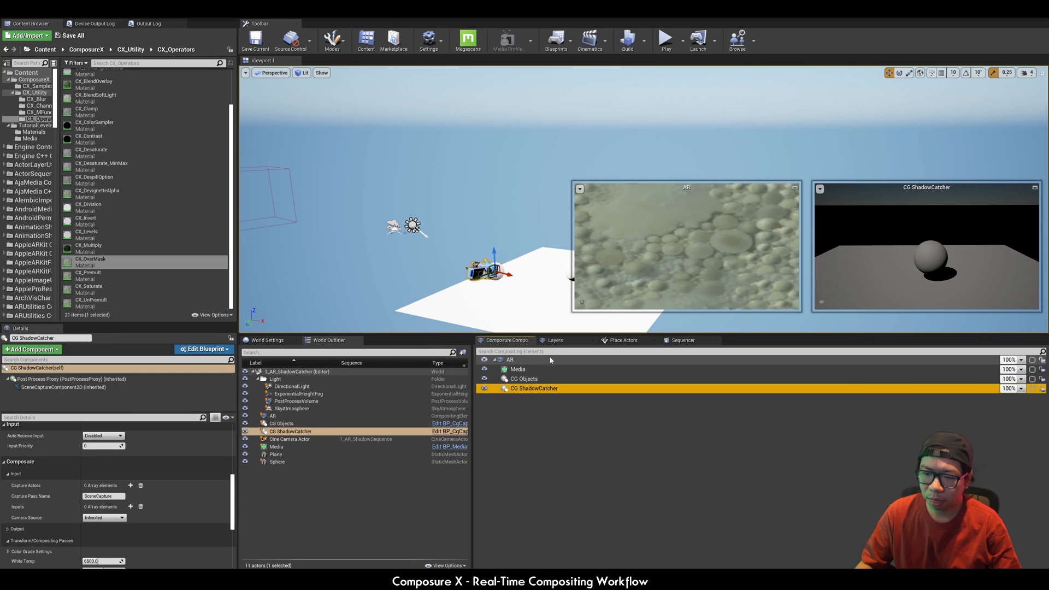
{"action": "left_click", "coordinate": [103, 518]}
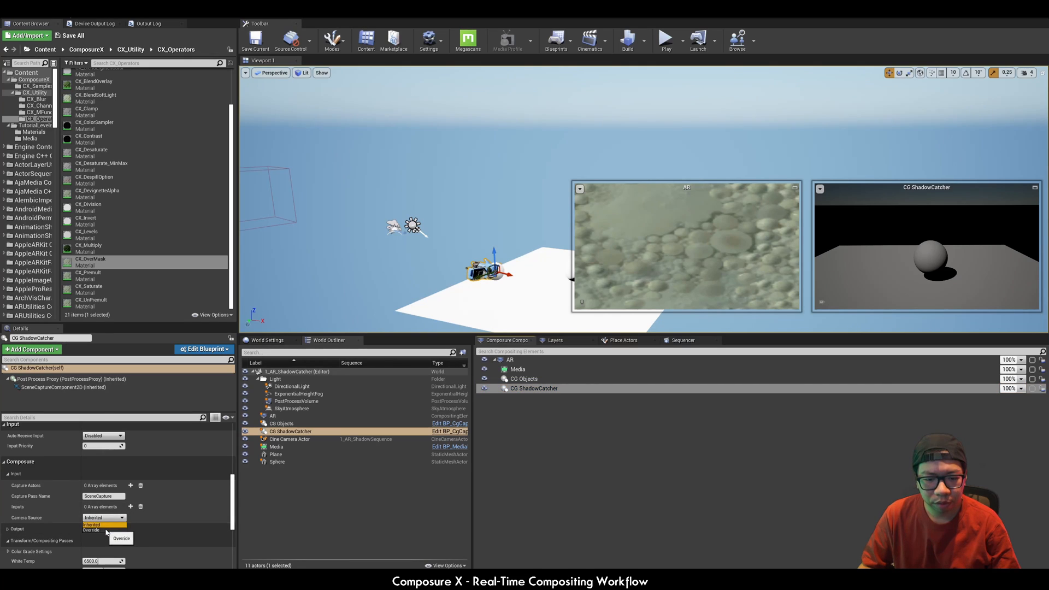
{"action": "left_click", "coordinate": [94, 531]}
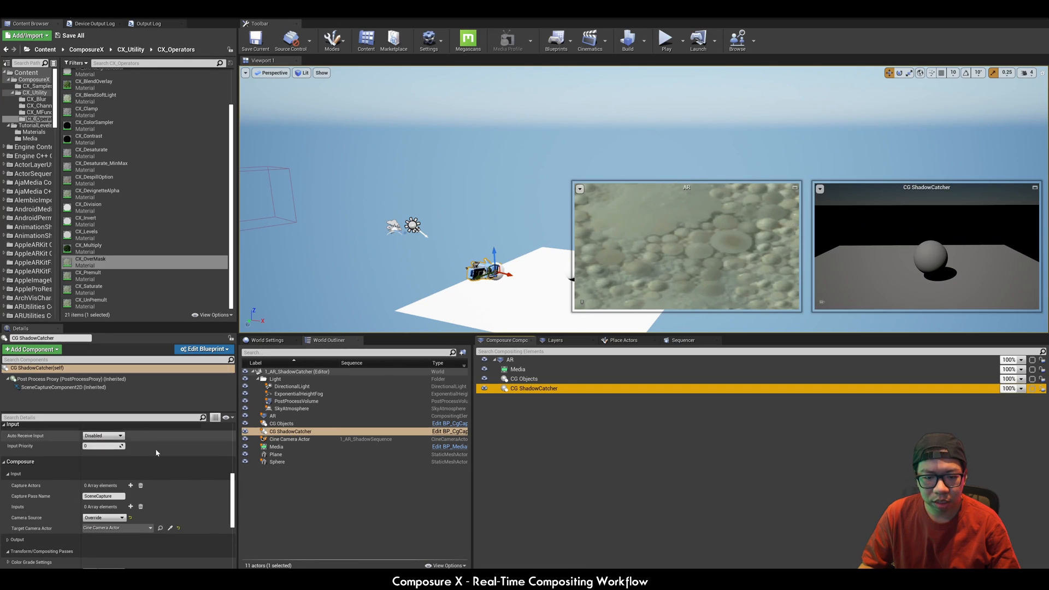
{"action": "mouse_move", "coordinate": [131, 485]}
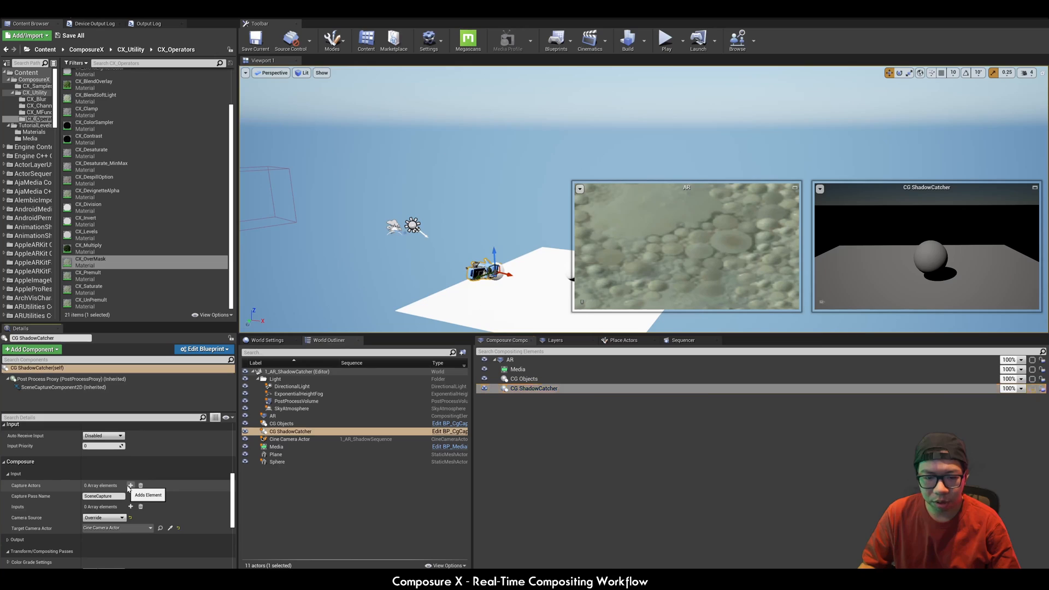
Add a capture-actors entry limiting CG ShadowCatcher to the plane, then reselect AR
{"action": "left_click", "coordinate": [132, 485]}
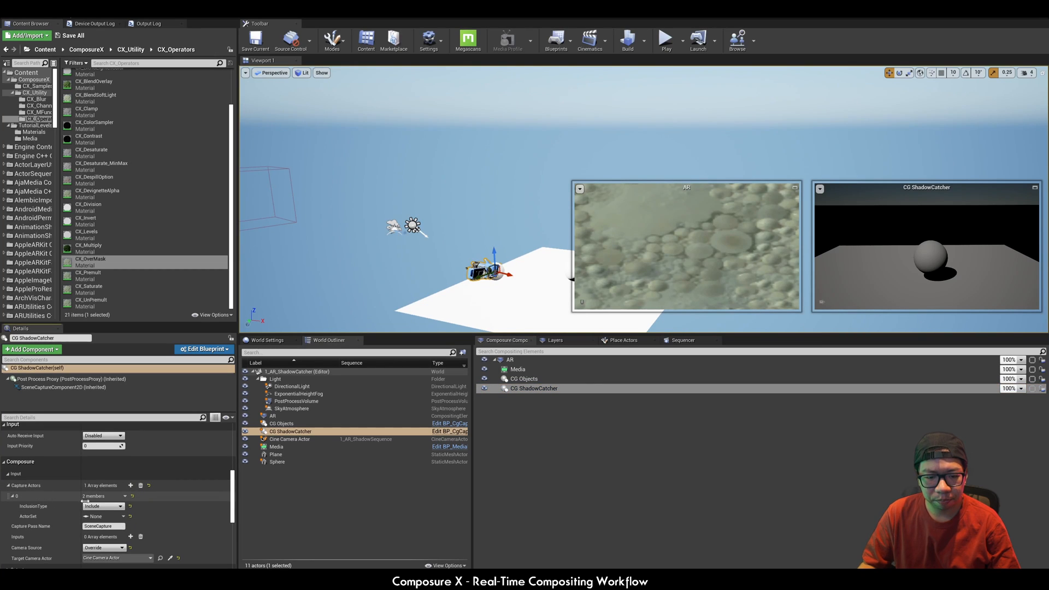
{"action": "left_click", "coordinate": [103, 516]}
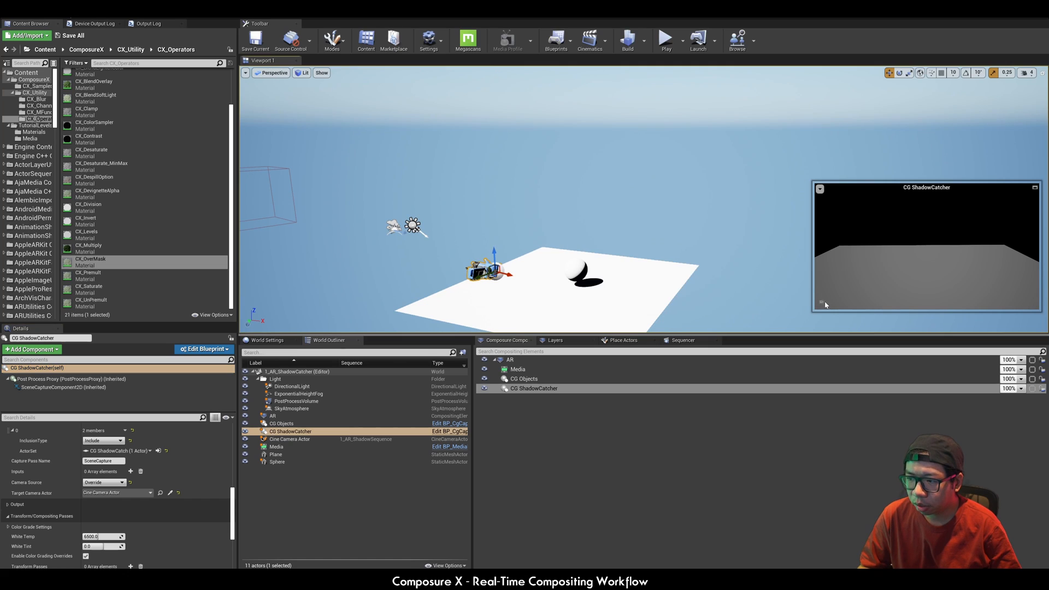
{"action": "left_click", "coordinate": [523, 378]}
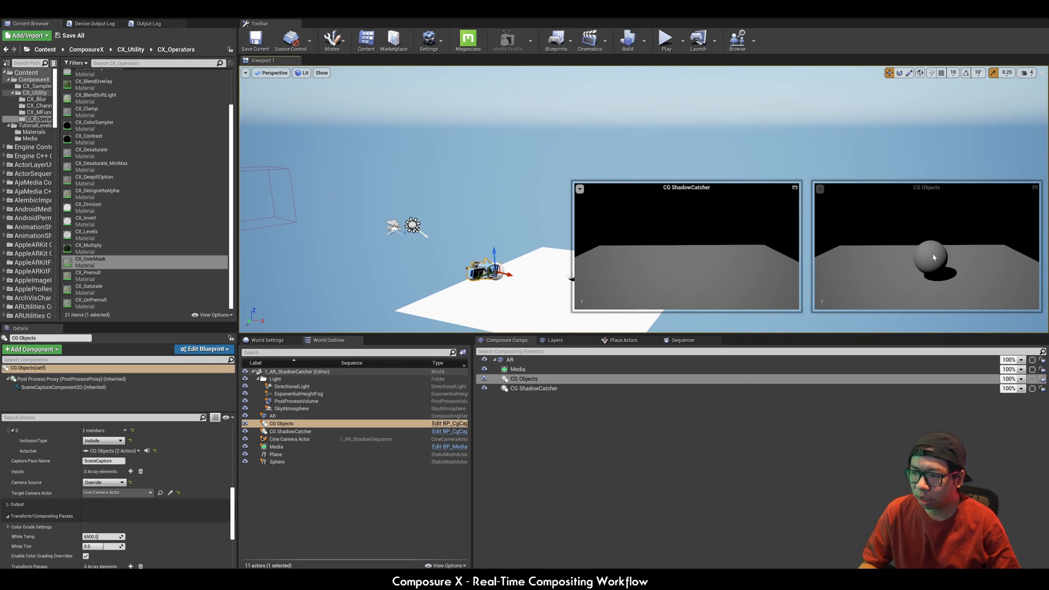
{"action": "left_click", "coordinate": [533, 389]}
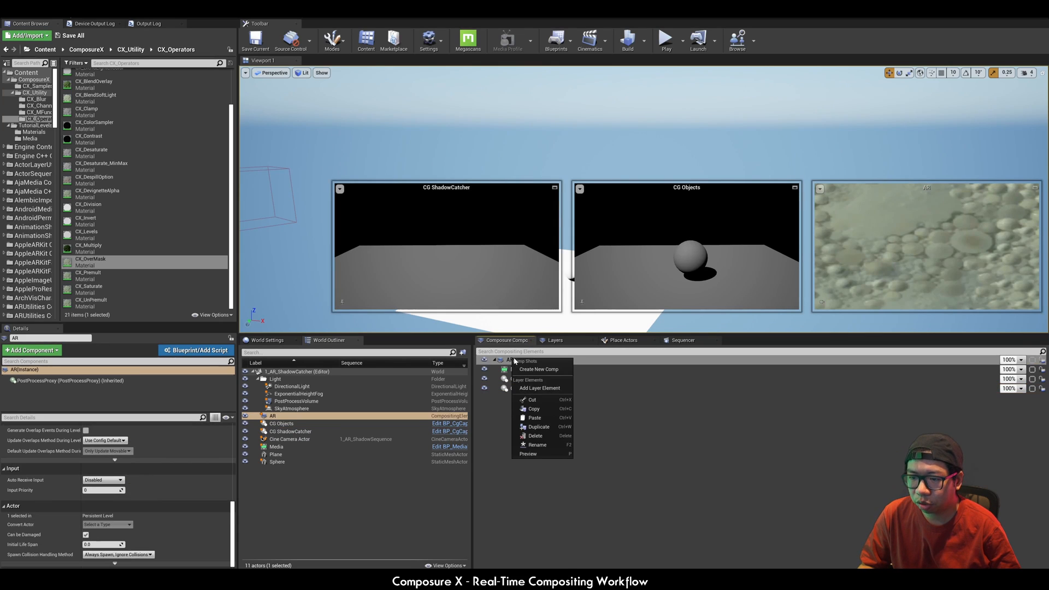
Add a plain CompositingElement named ShadowPass to AR and nest CG Objects and CG ShadowCatcher under it
{"action": "left_click", "coordinate": [540, 388]}
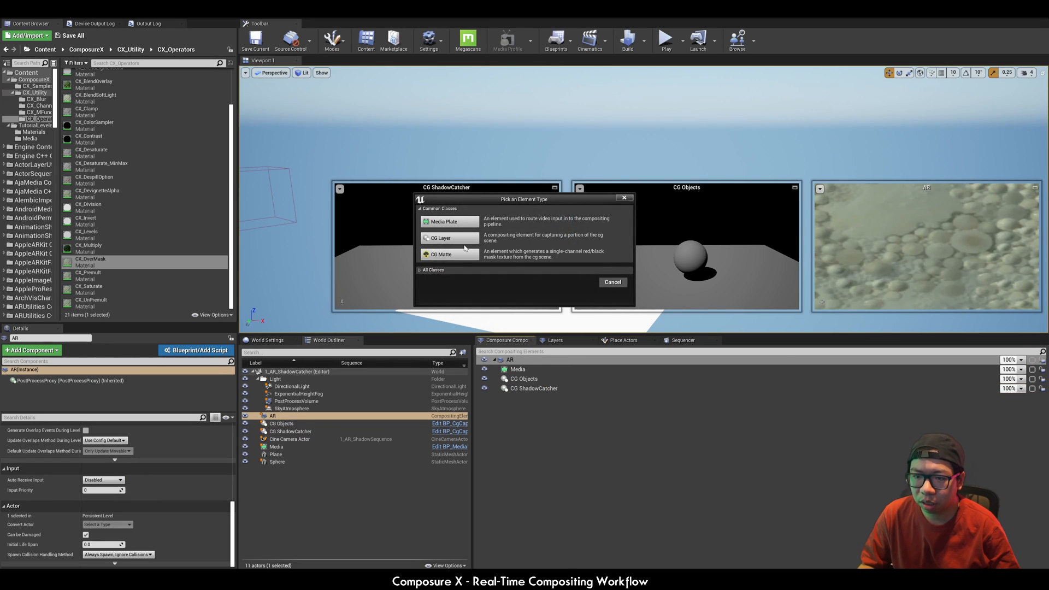
{"action": "left_click", "coordinate": [420, 270]}
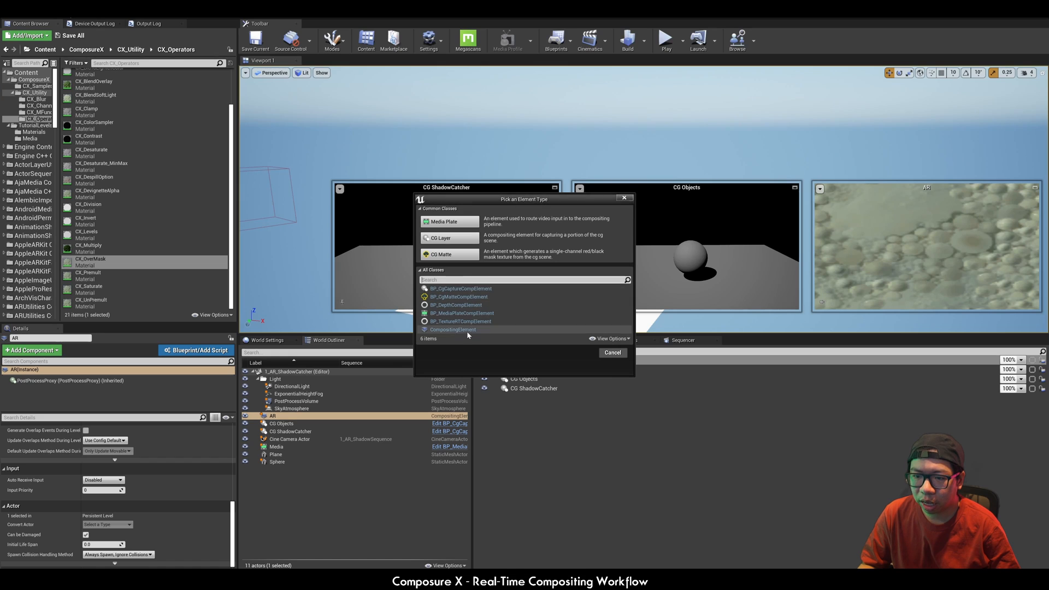
{"action": "left_click", "coordinate": [452, 330]}
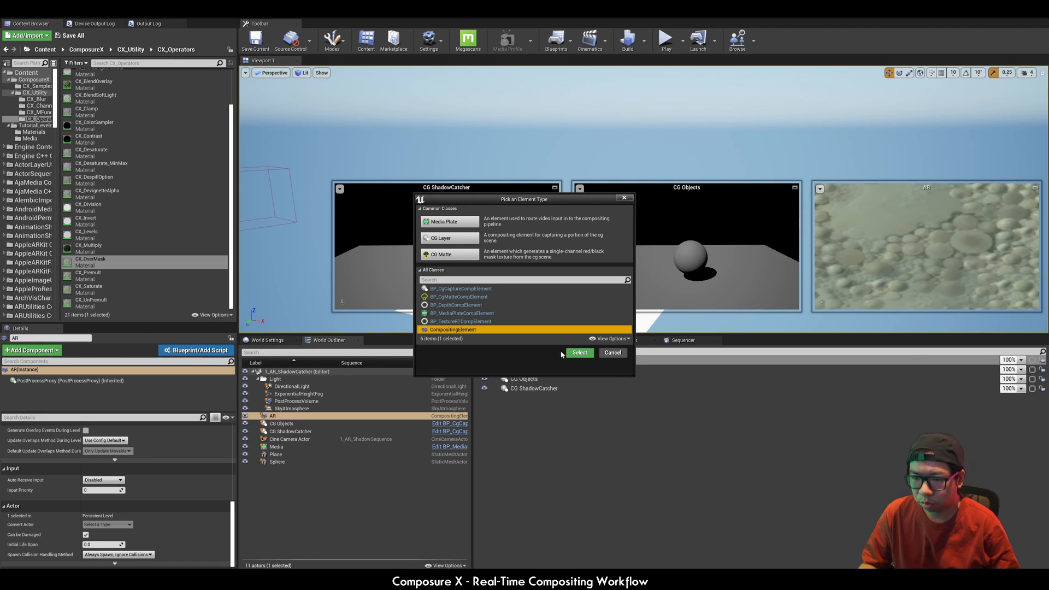
{"action": "left_click", "coordinate": [580, 352]}
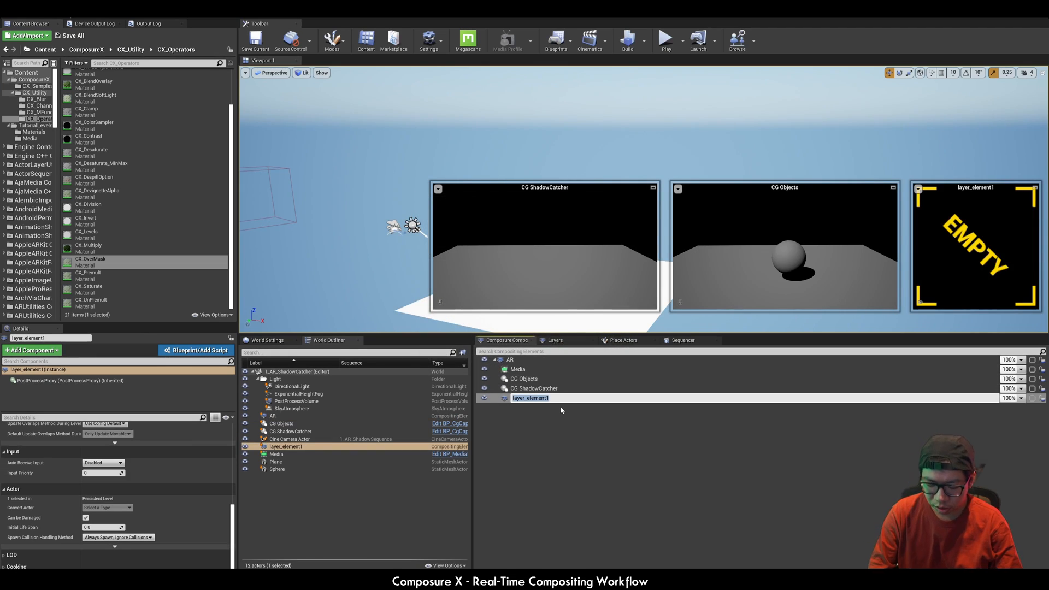
{"action": "type", "text": "ShadowPass"}
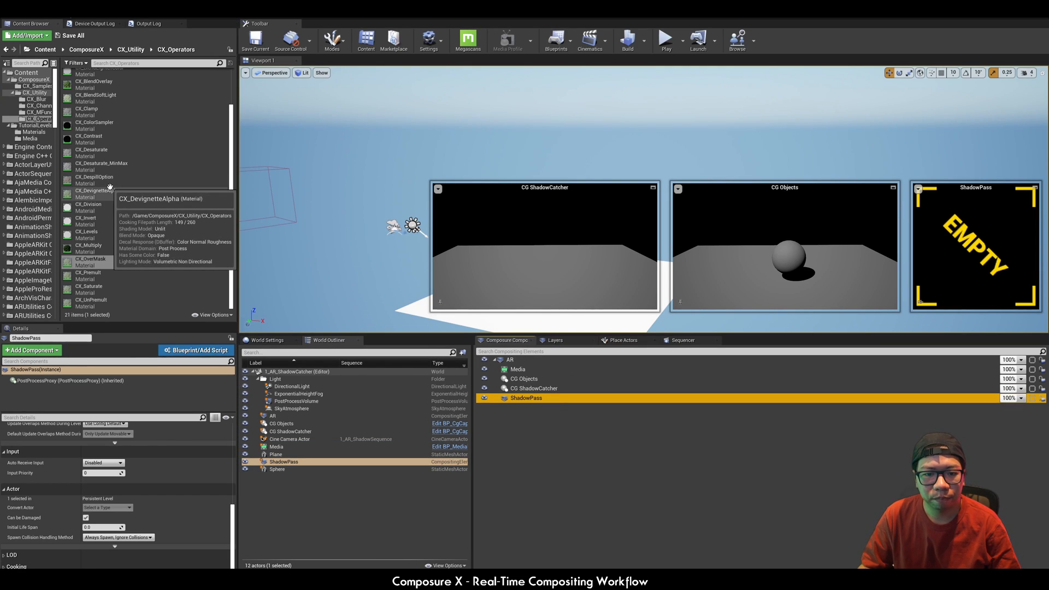
{"action": "left_click", "coordinate": [524, 378]}
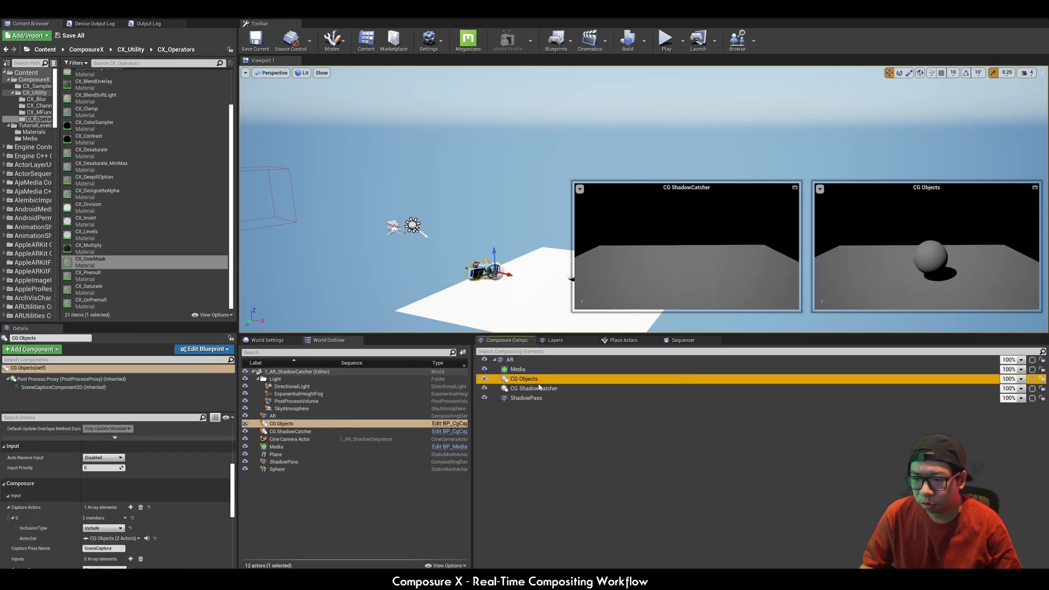
{"action": "left_click", "coordinate": [533, 389]}
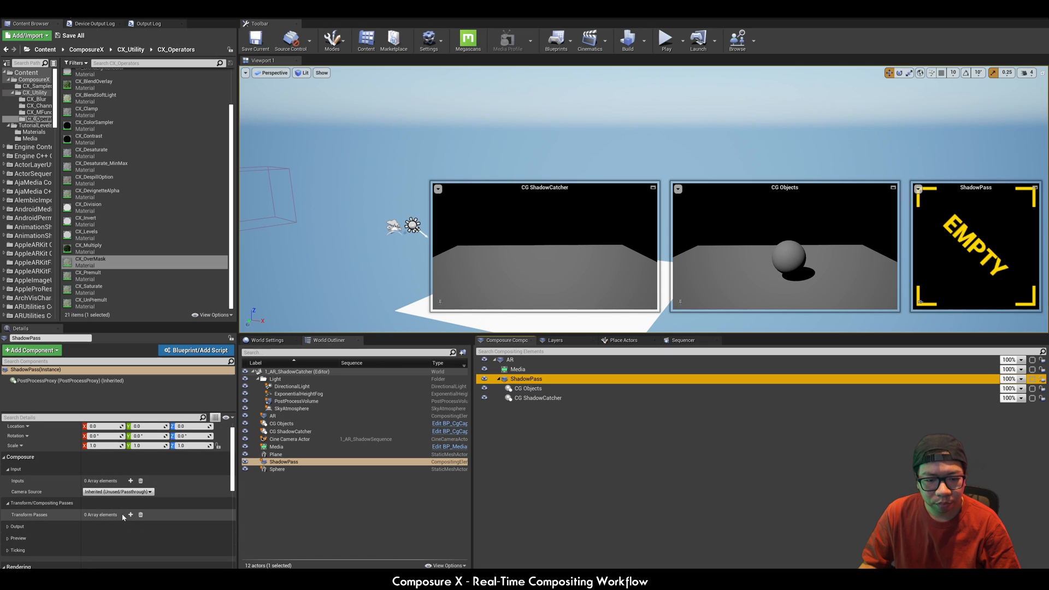
Give ShadowPass a CX_Division pass with CG Objects as Numerator and CG ShadowCatcher as Denominator
{"action": "left_click", "coordinate": [131, 514]}
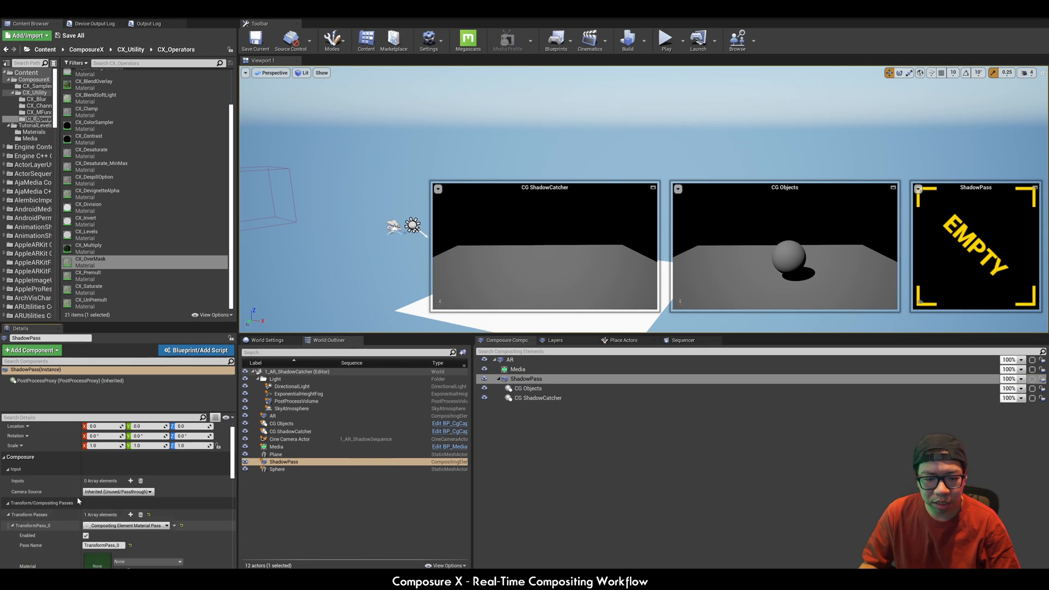
{"action": "scroll", "scroll_direction": "down", "scroll_amount": 3}
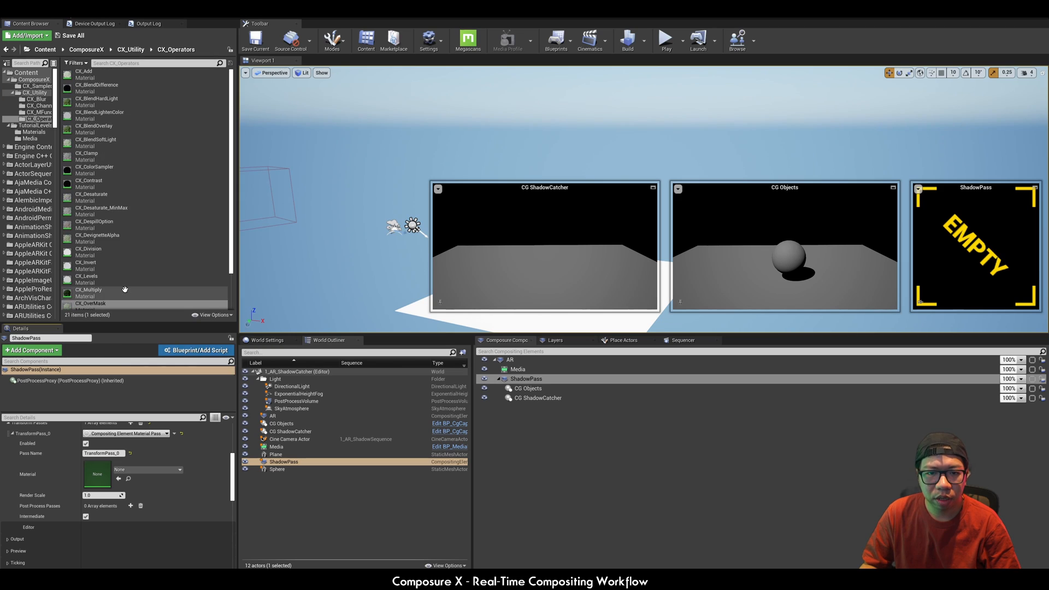
{"action": "scroll", "scroll_direction": "down", "scroll_amount": 3}
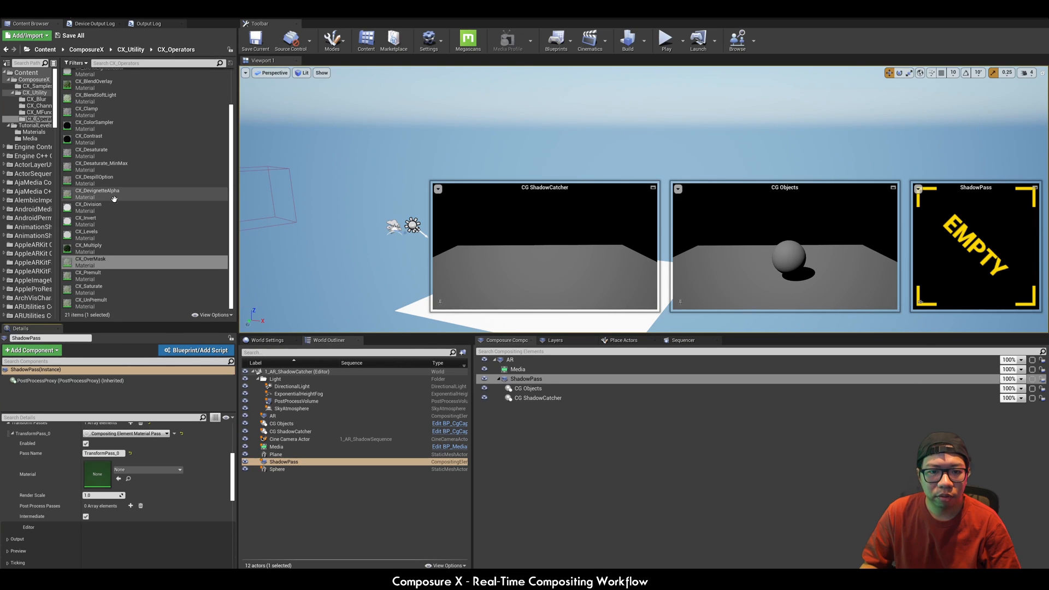
{"action": "left_click", "coordinate": [87, 204]}
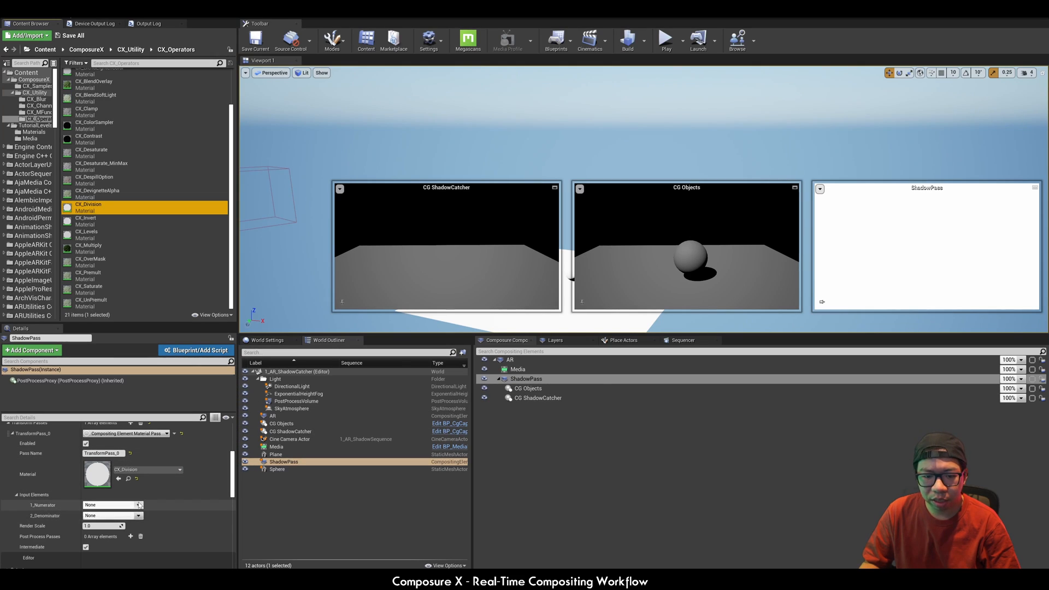
{"action": "left_click", "coordinate": [137, 505]}
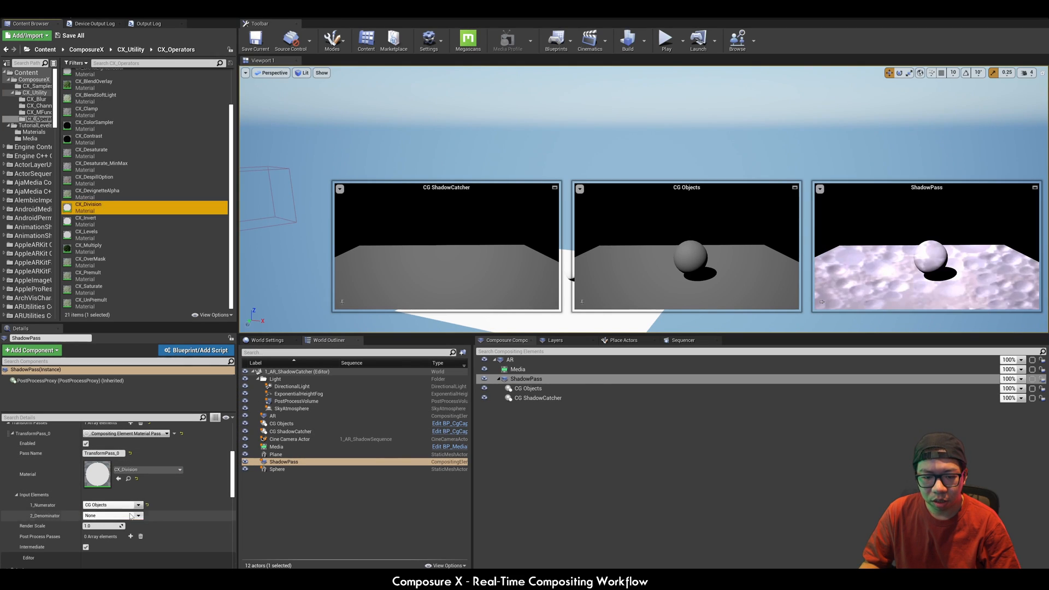
{"action": "left_click", "coordinate": [140, 515]}
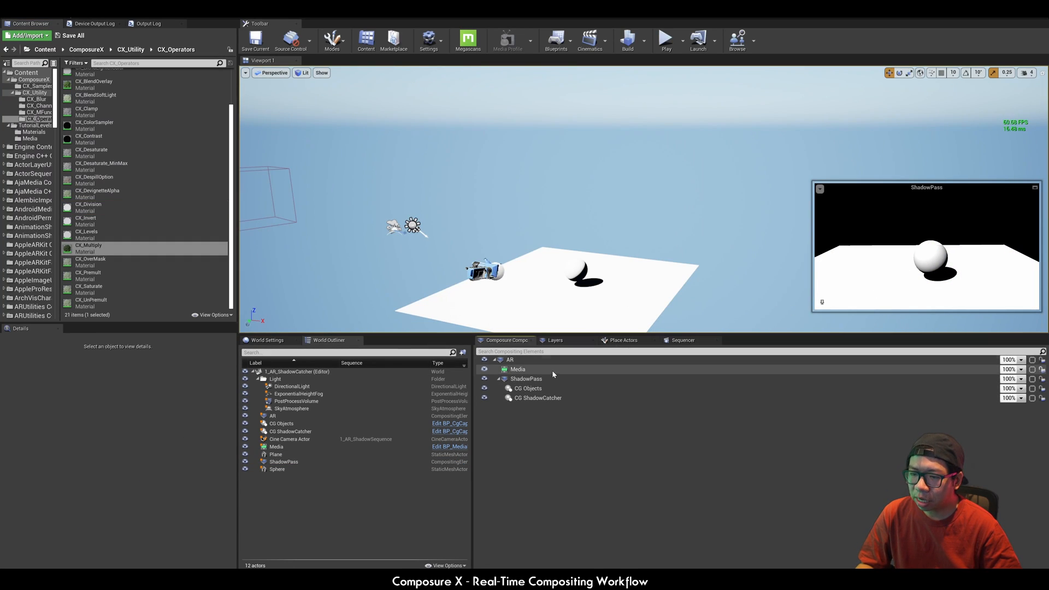
Add a CX_Multiply transform pass to the MediaShadow element
{"action": "left_click", "coordinate": [517, 369]}
{"action": "type", "text": "MediaShadow"}
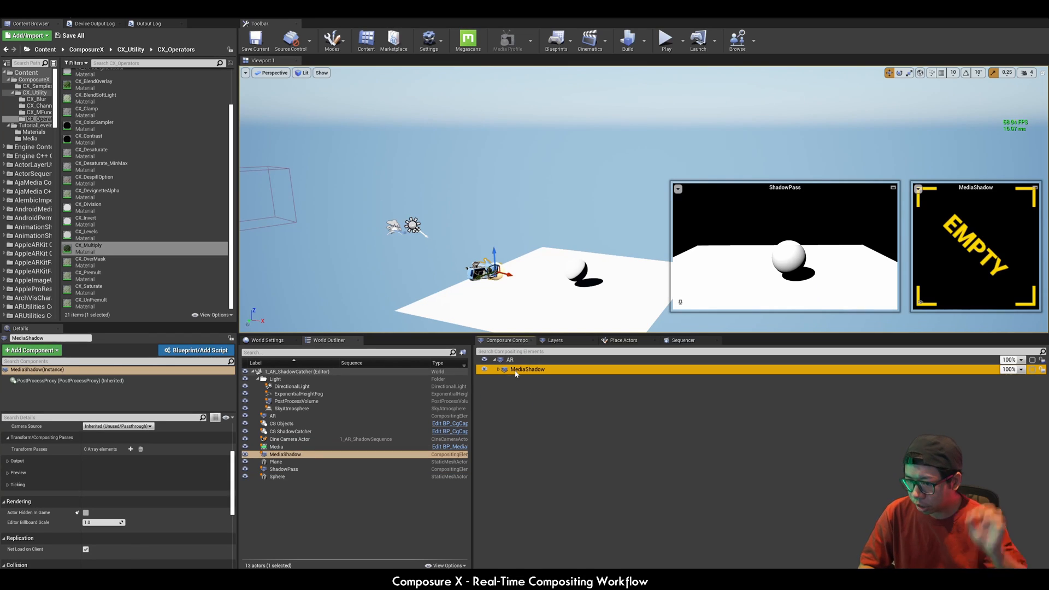
{"action": "left_click", "coordinate": [498, 370]}
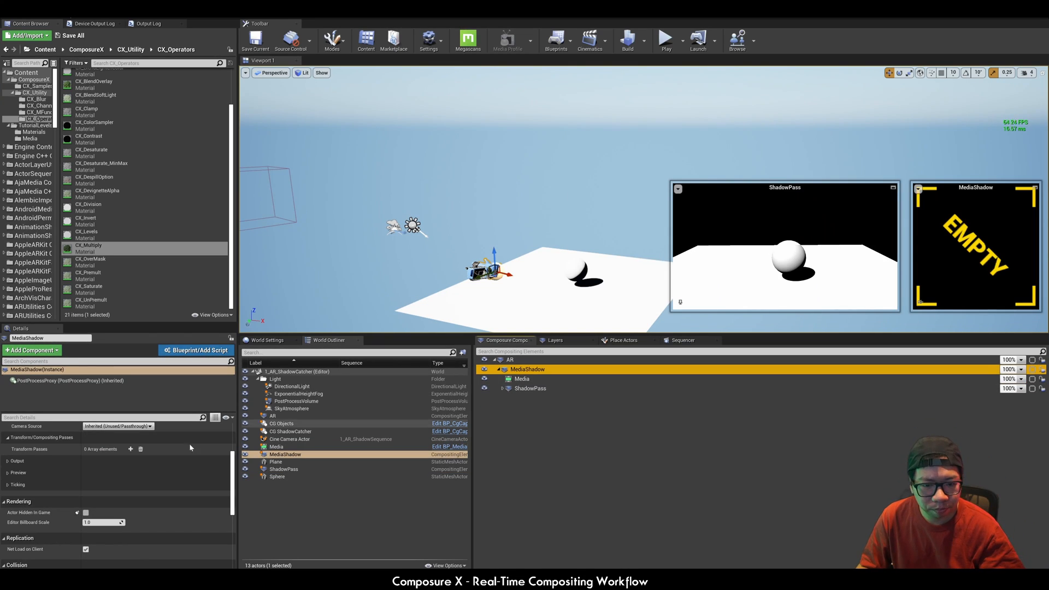
{"action": "left_click", "coordinate": [130, 449]}
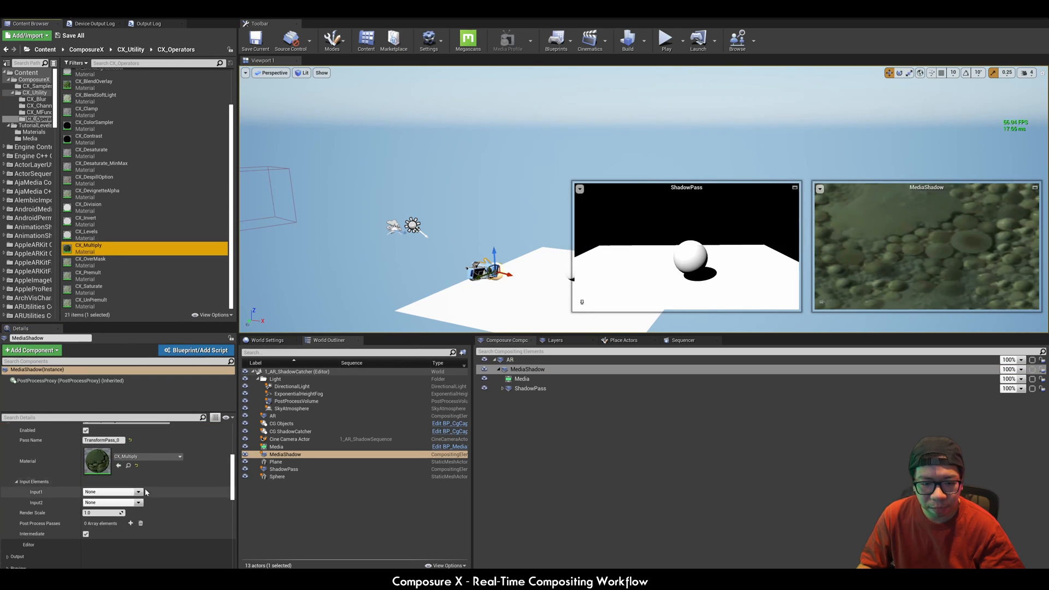
Feed the multiply pass Media as Input1 and ShadowPass as Input2
{"action": "left_click", "coordinate": [136, 491]}
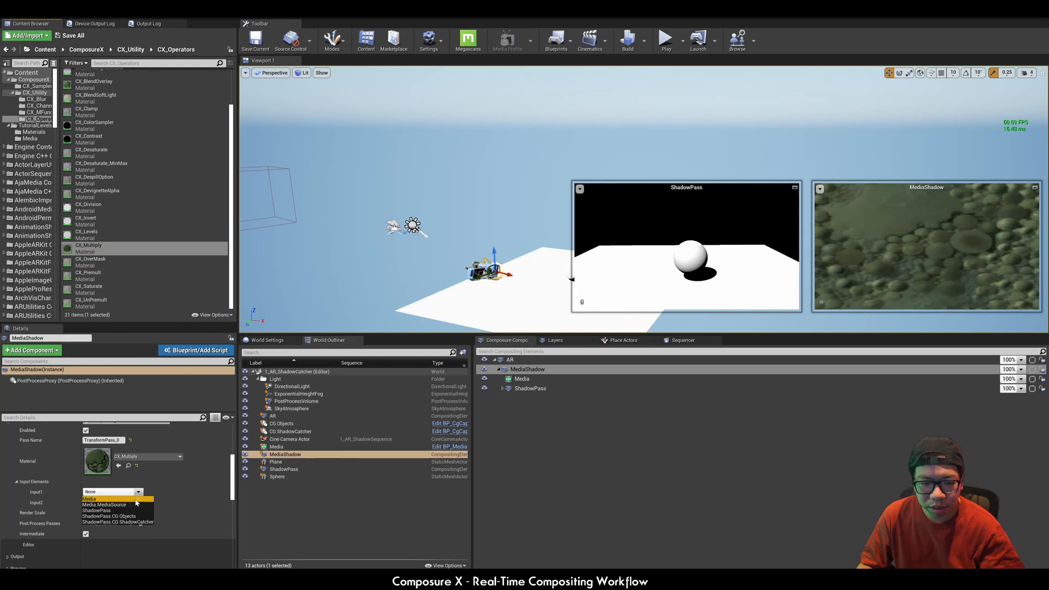
{"action": "left_click", "coordinate": [89, 498]}
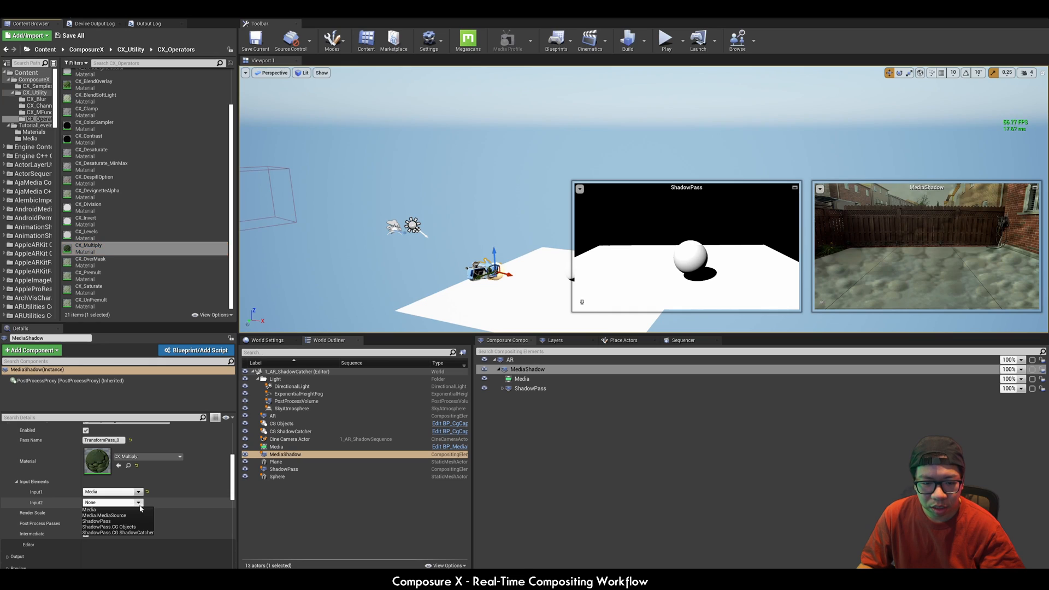
{"action": "left_click", "coordinate": [96, 520]}
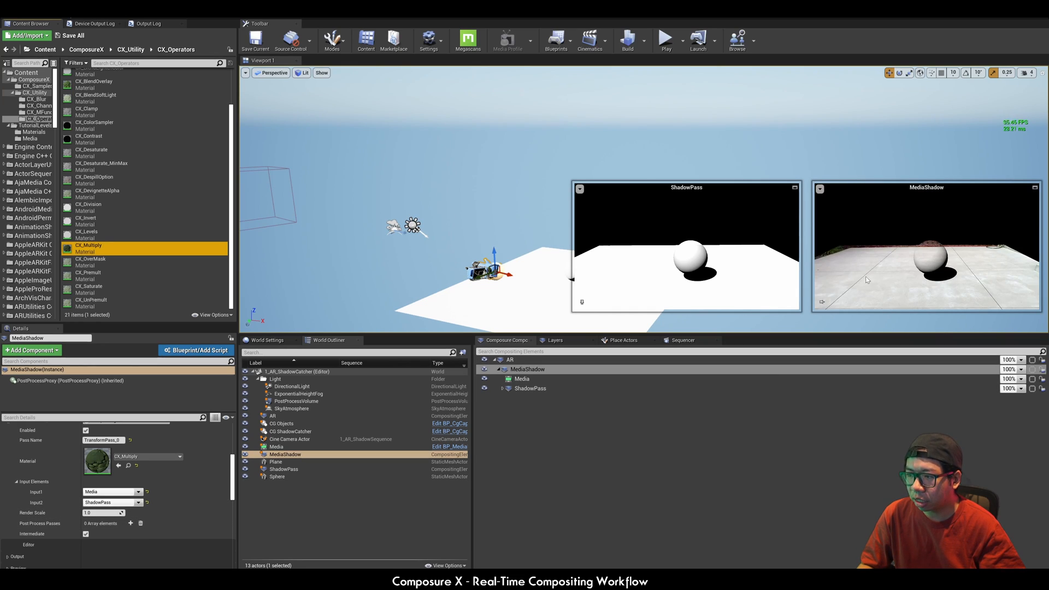
{"action": "mouse_move", "coordinate": [484, 369]}
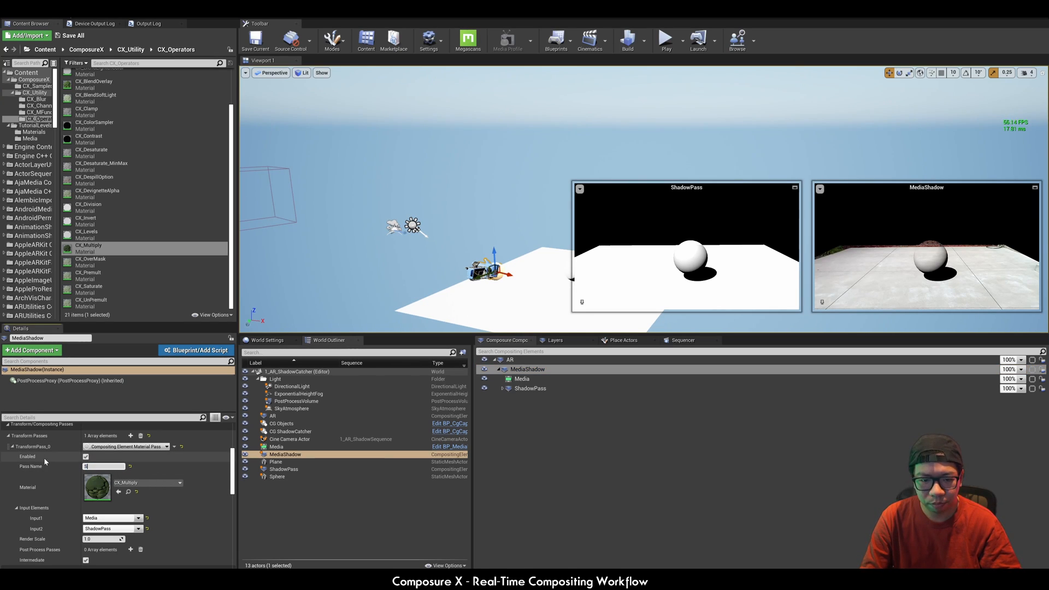
Name the multiply pass 'Multiply' and add a second transform pass to MediaShadow
{"action": "type", "text": "Multip"}
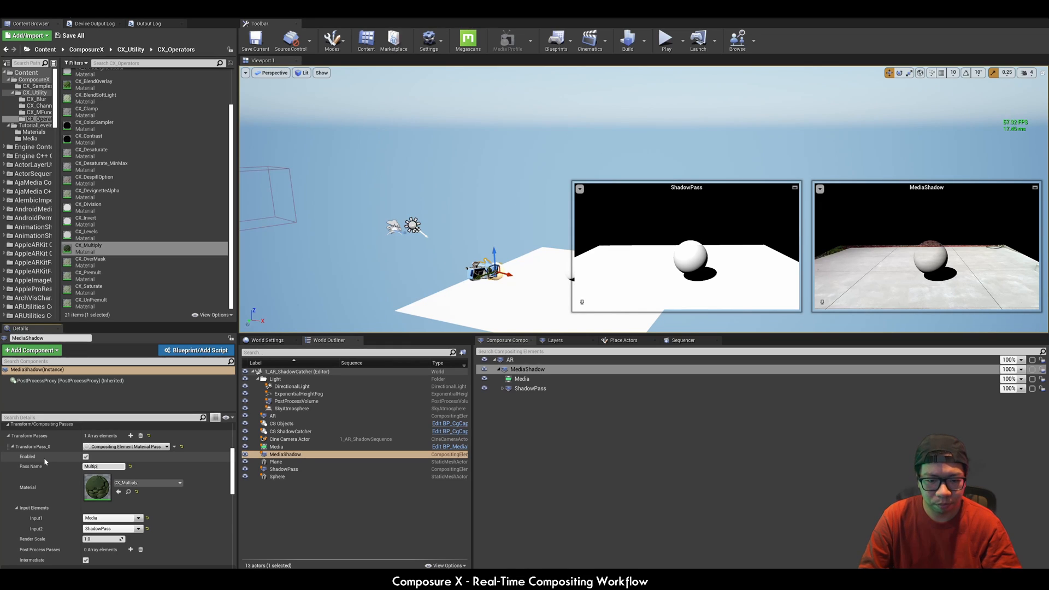
{"action": "left_click", "coordinate": [9, 448]}
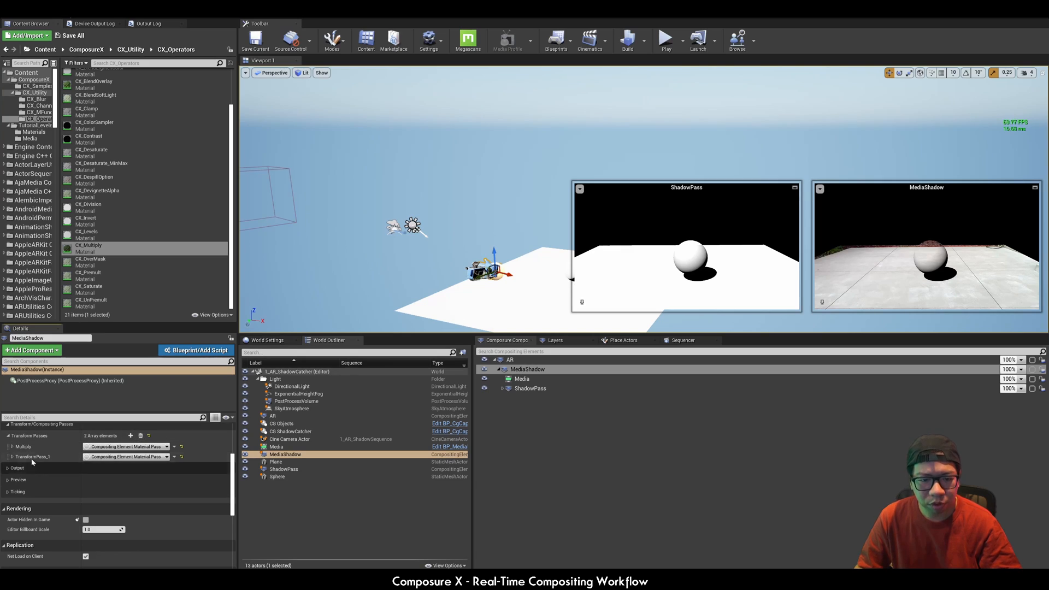
{"action": "left_click", "coordinate": [10, 458]}
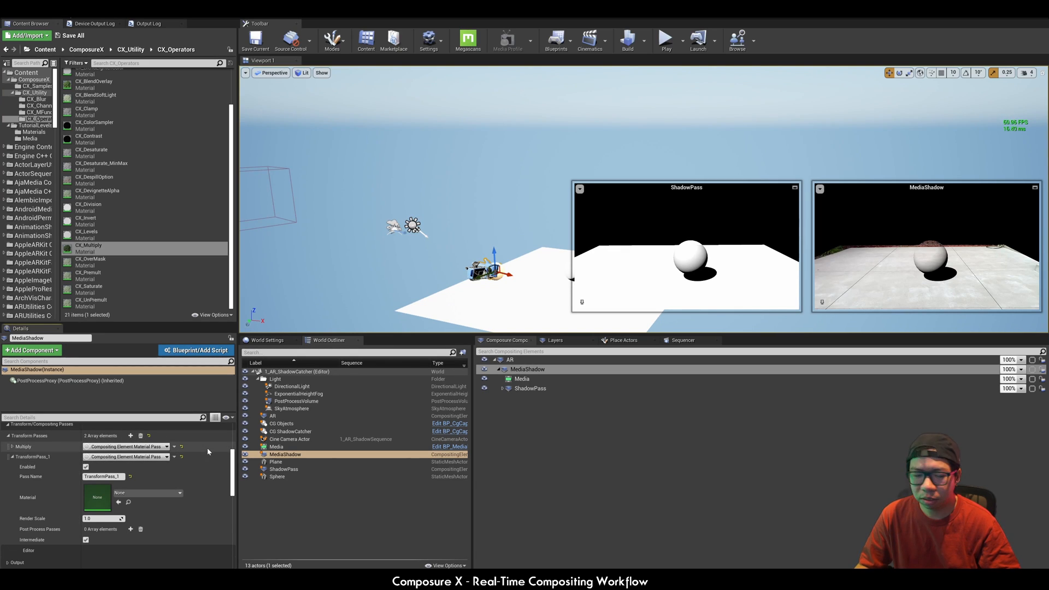
{"action": "mouse_move", "coordinate": [111, 259]}
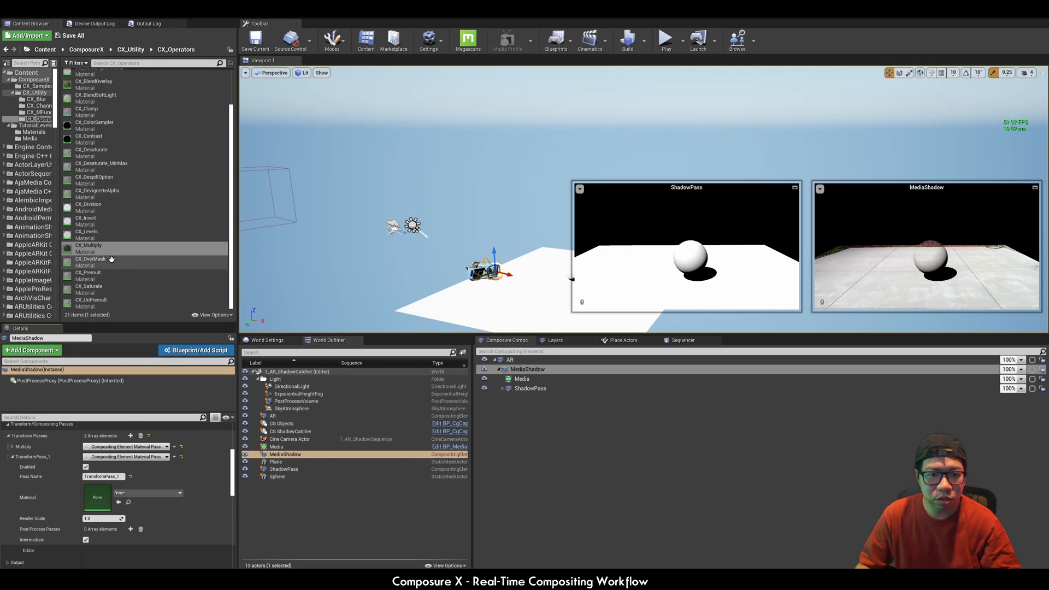
Make the new pass a CX_OverMask with Media on the bottom and PrePass on top
{"action": "left_click", "coordinate": [90, 259]}
{"action": "type", "text": "Over"}
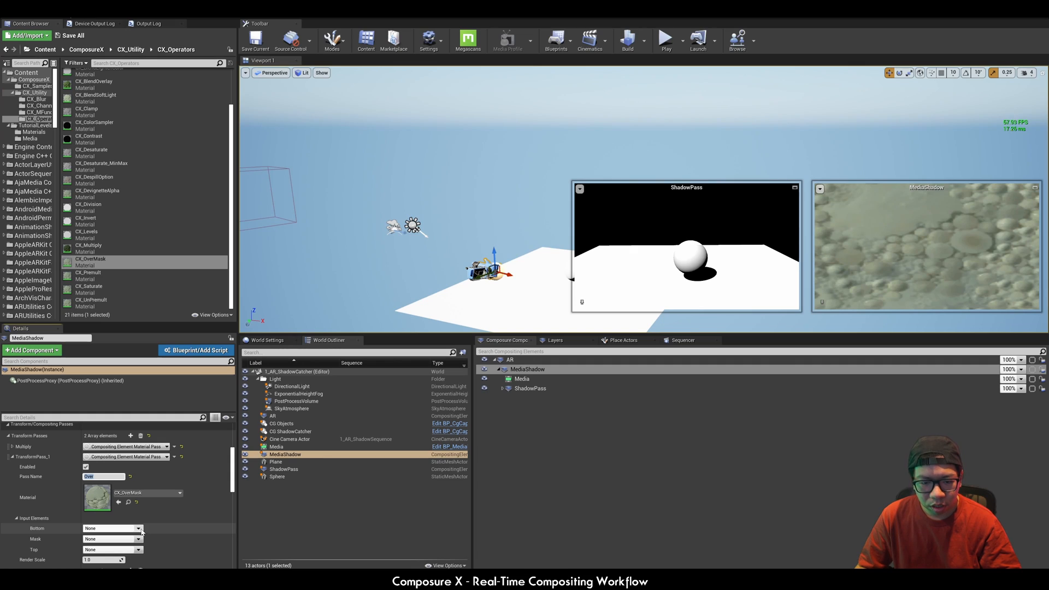
{"action": "left_click", "coordinate": [122, 529]}
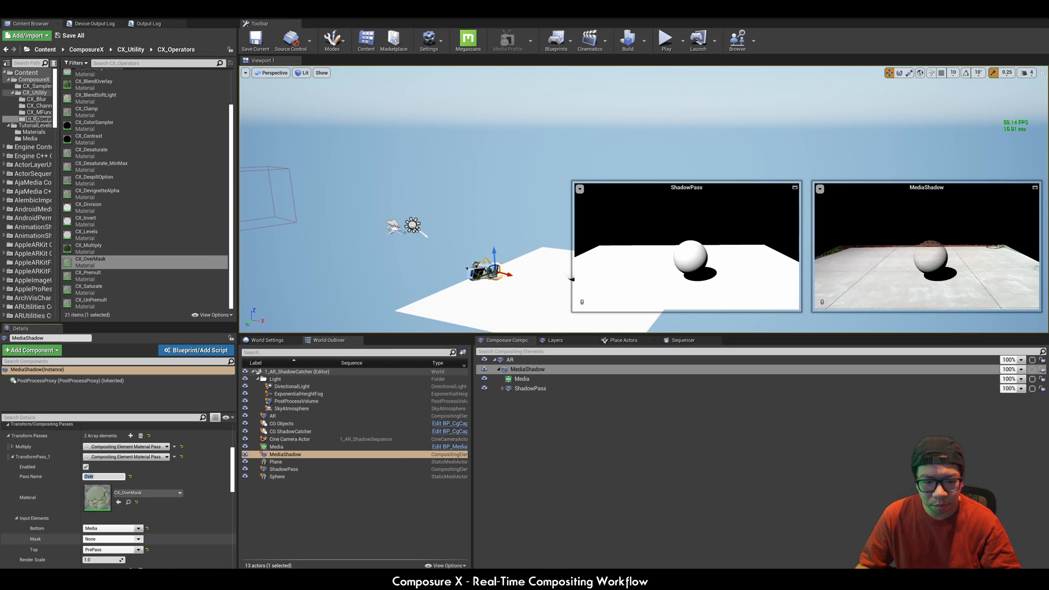
{"action": "left_click", "coordinate": [109, 528]}
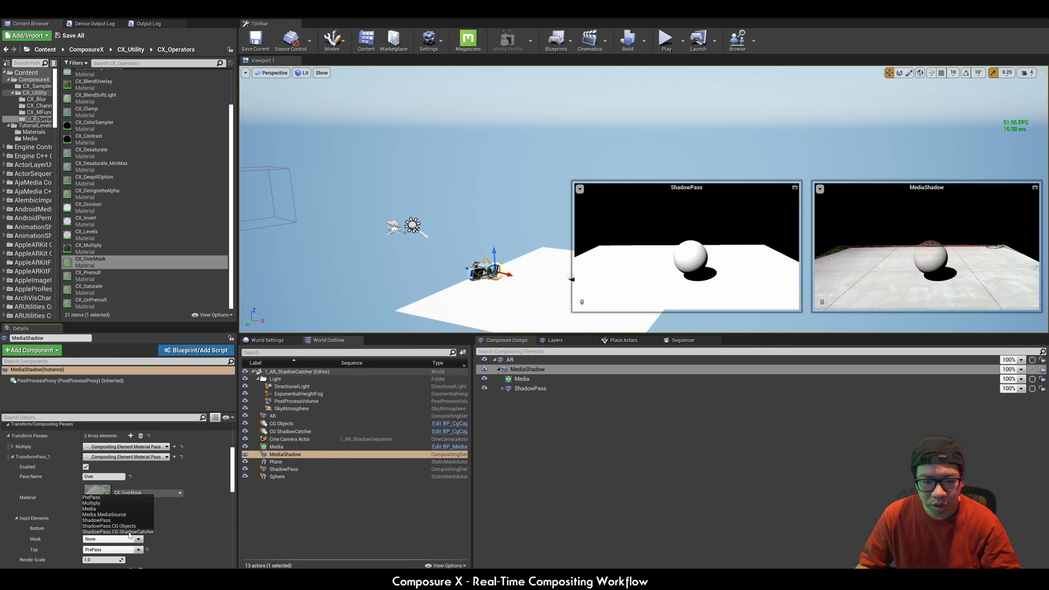
{"action": "left_click", "coordinate": [121, 531]}
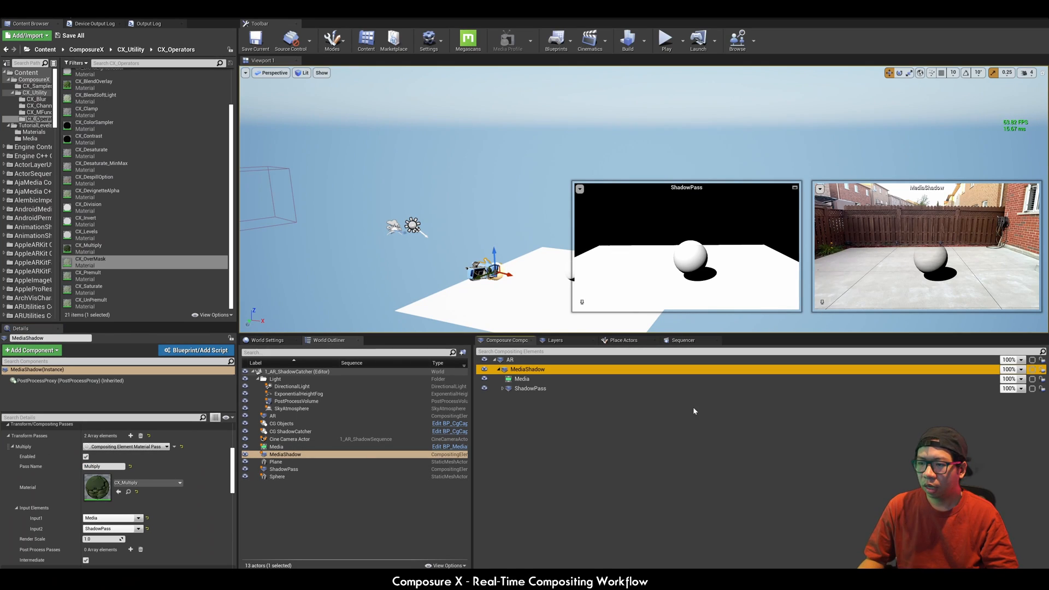
{"action": "mouse_move", "coordinate": [765, 283]}
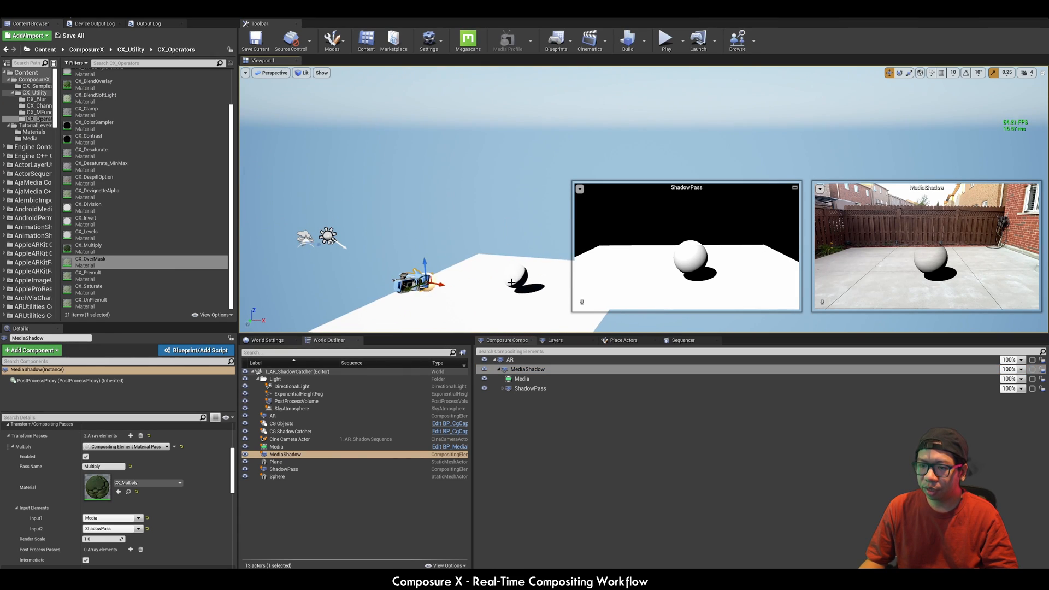
Create an empty scene layer named CG Foreground with the sphere selected
{"action": "left_click", "coordinate": [277, 476]}
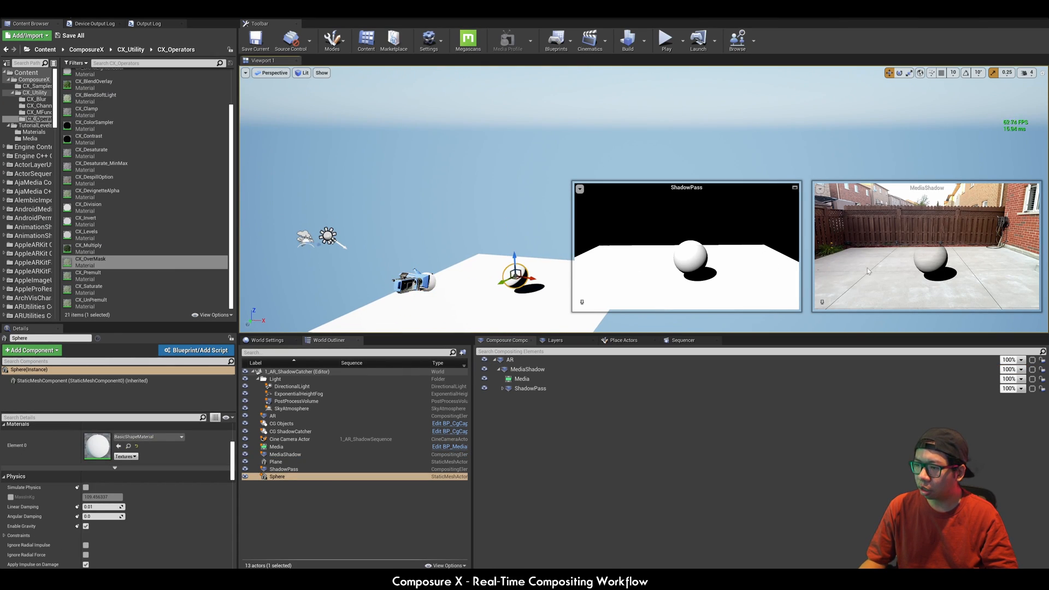
{"action": "left_click", "coordinate": [555, 341]}
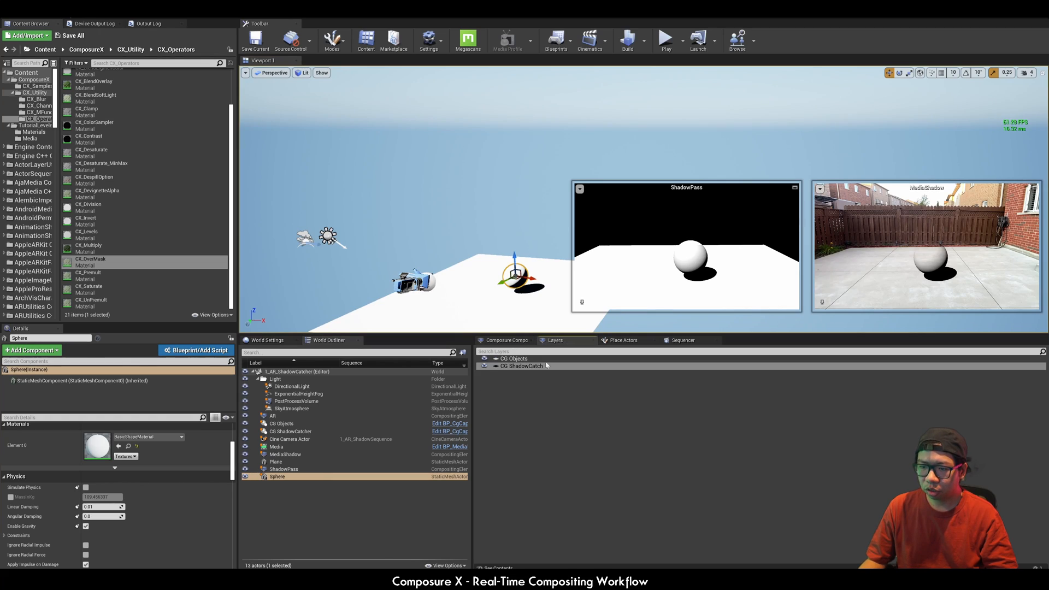
{"action": "right_click", "coordinate": [544, 365]}
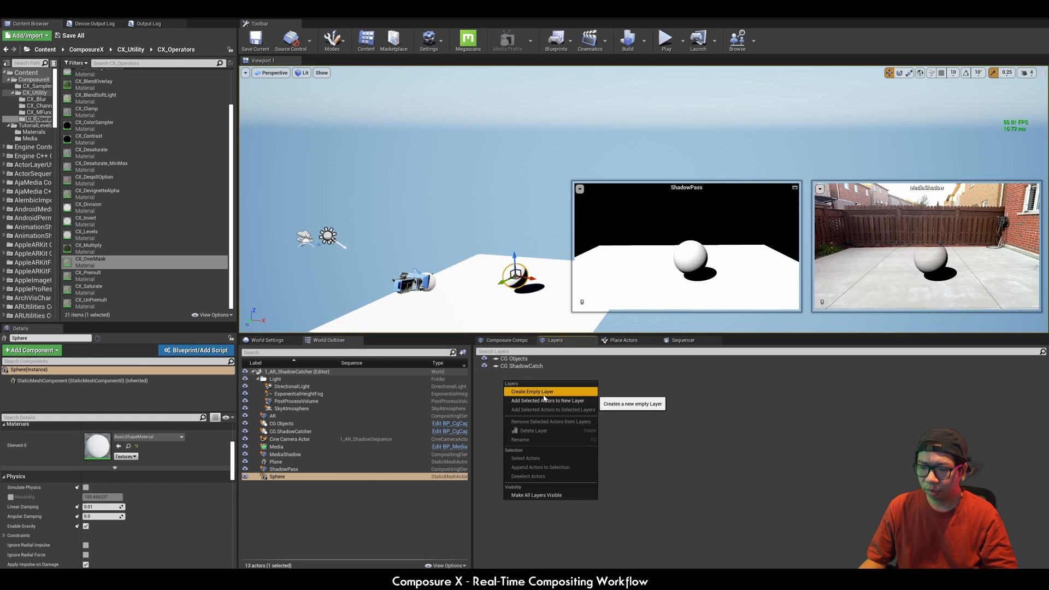
{"action": "left_click", "coordinate": [532, 391]}
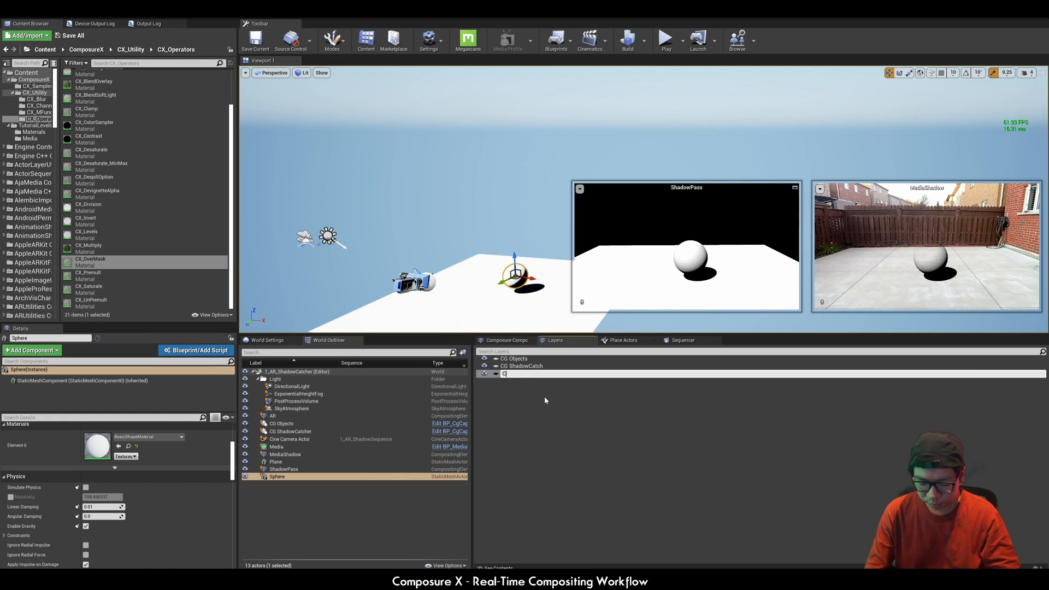
{"action": "type", "text": "CG Foreground"}
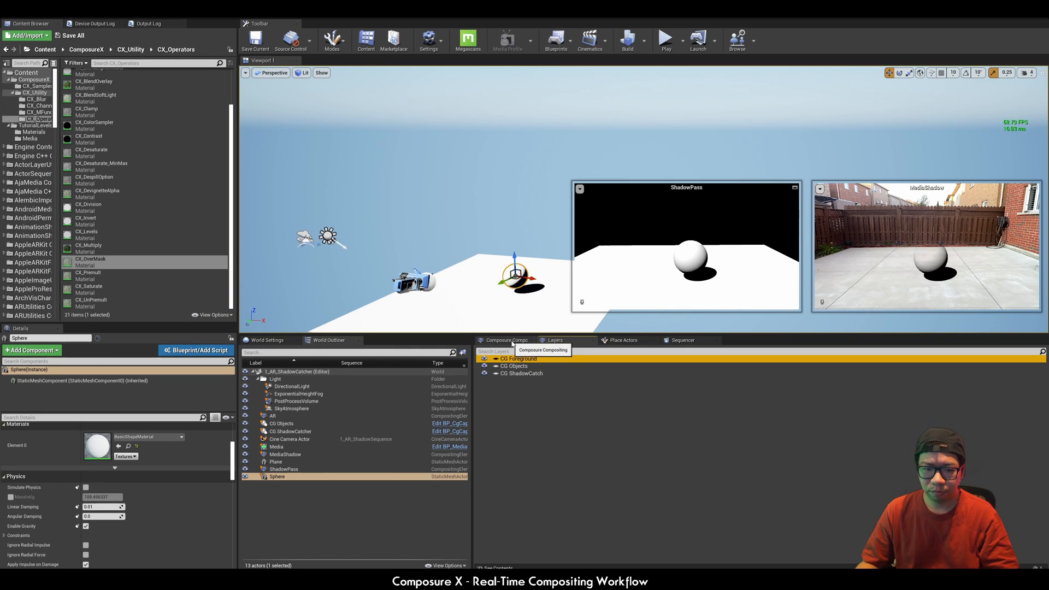
Return to the Composure tree and start adding a new compositing element
{"action": "left_click", "coordinate": [506, 341]}
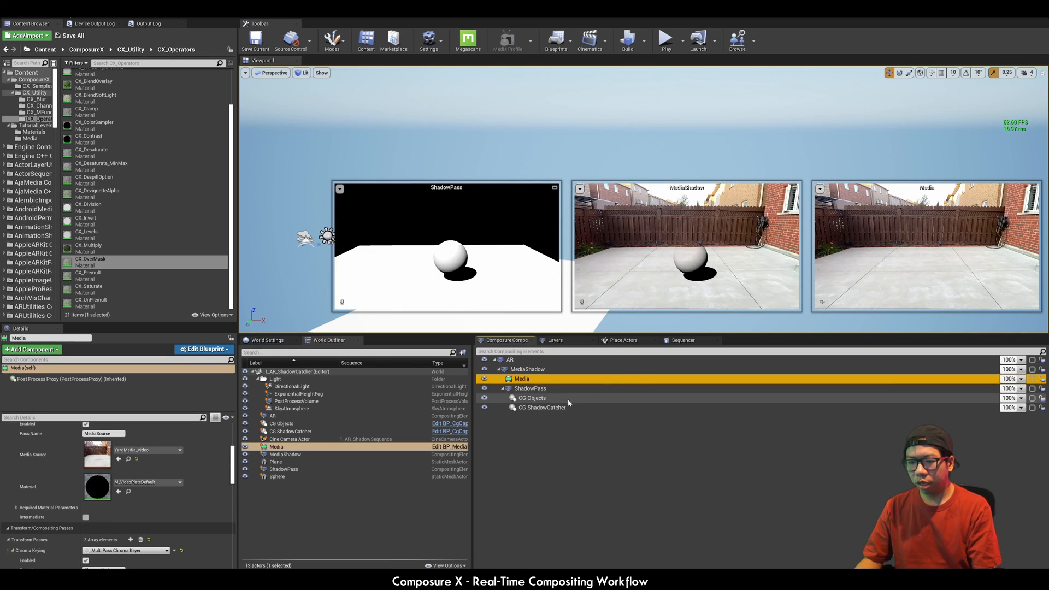
{"action": "right_click", "coordinate": [531, 389]}
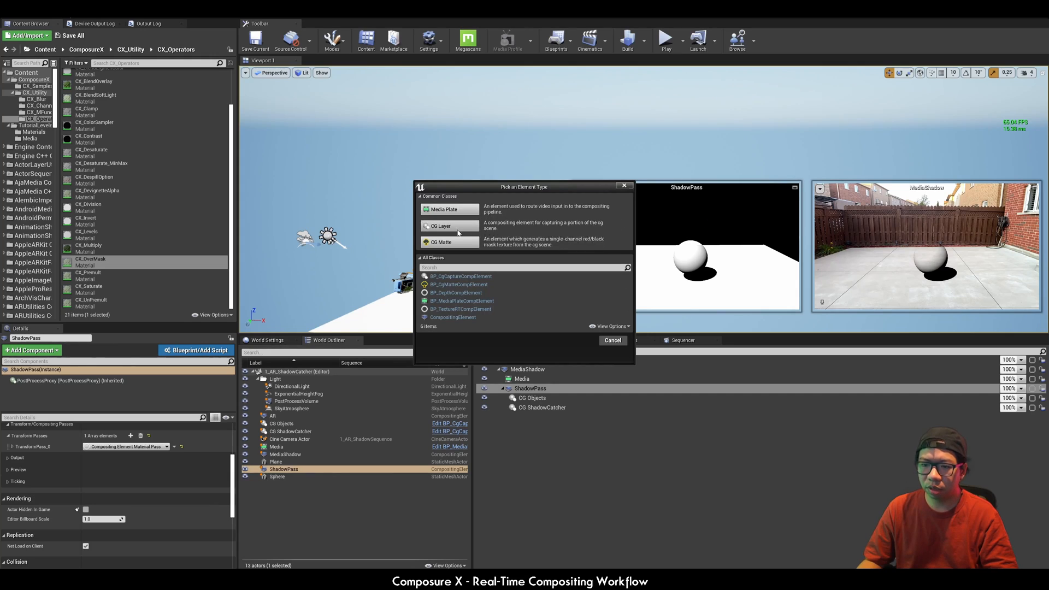
Add a CG Layer element named CG Foreground and choose its target camera
{"action": "left_click", "coordinate": [441, 225]}
{"action": "type", "text": "CG Fore"}
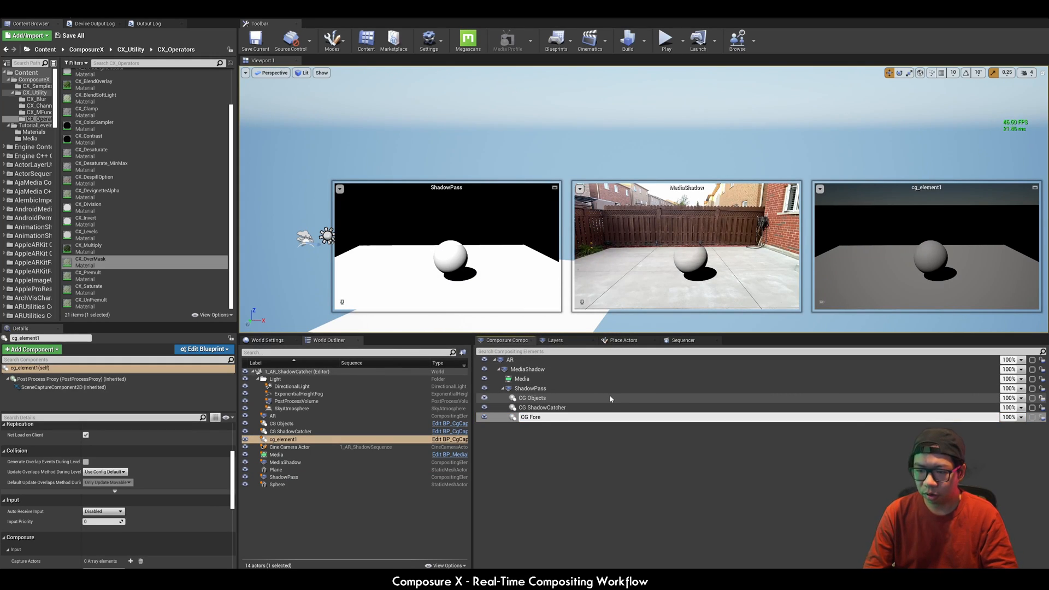
{"action": "left_click", "coordinate": [531, 418]}
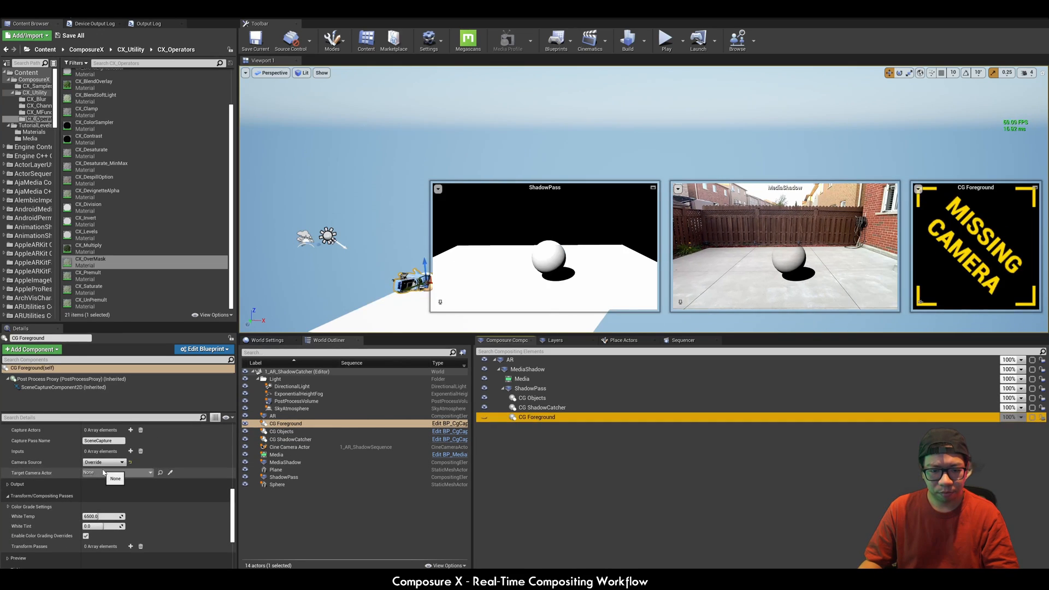
{"action": "left_click", "coordinate": [115, 472]}
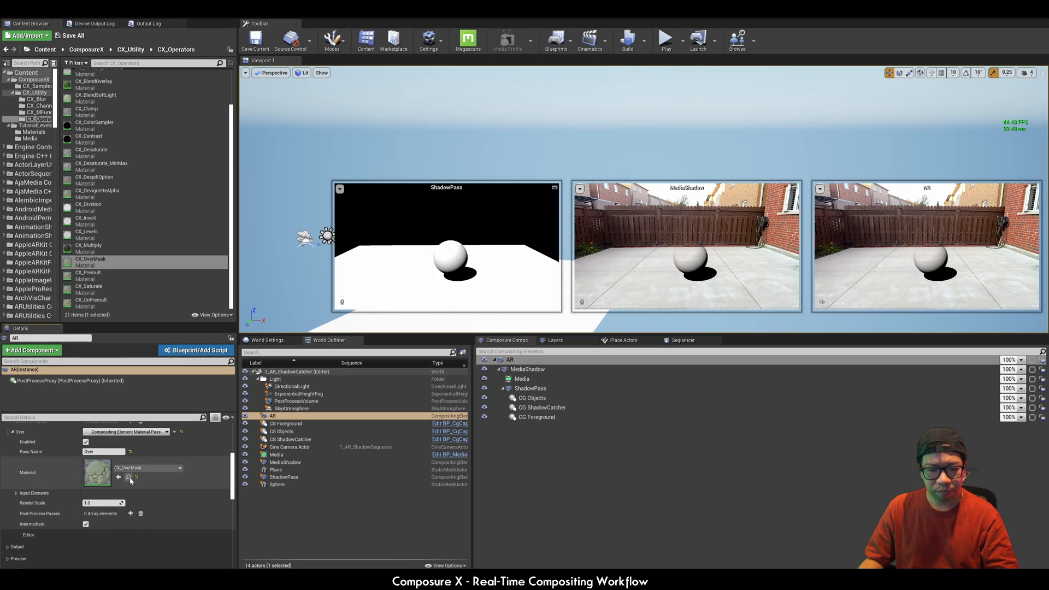
Set the AR Over pass inputs so MediaShadow layers over Media
{"action": "left_click", "coordinate": [14, 493]}
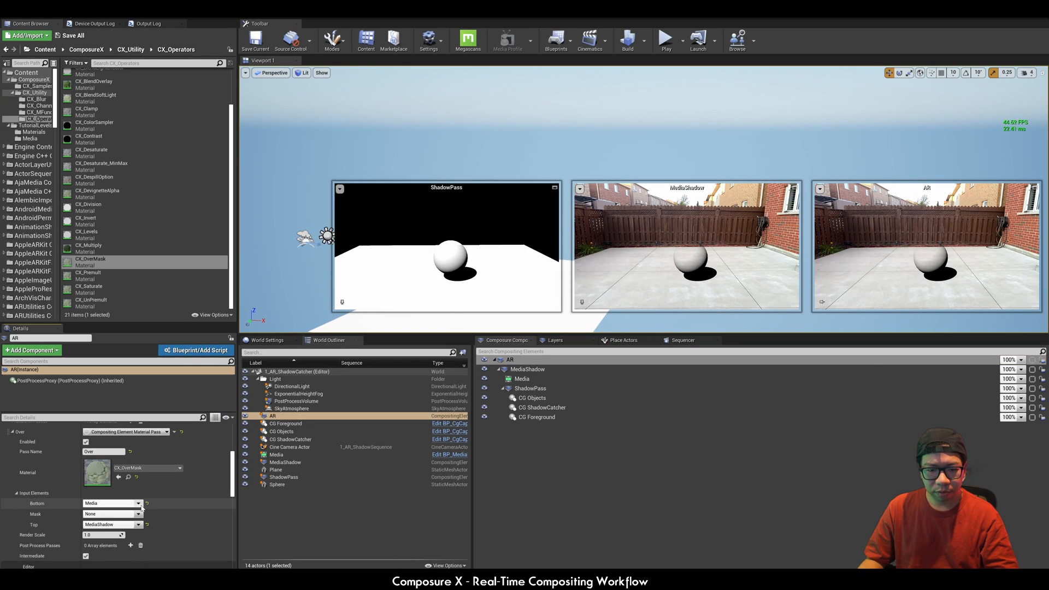
{"action": "left_click", "coordinate": [112, 514]}
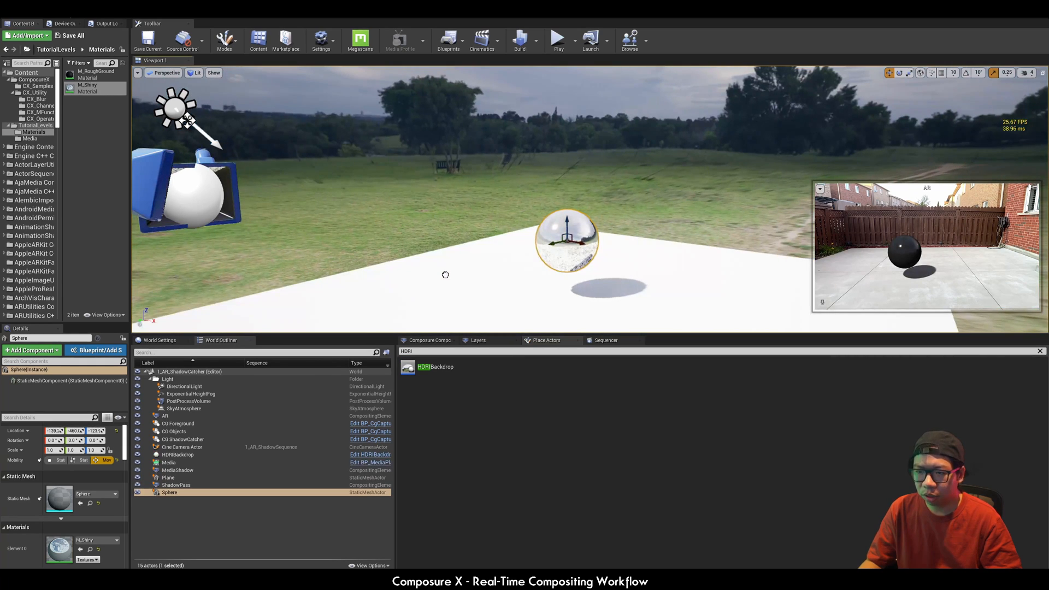
Select the HDRIBackdrop to assign the HDRI_Yard cubemap
{"action": "left_click", "coordinate": [179, 446]}
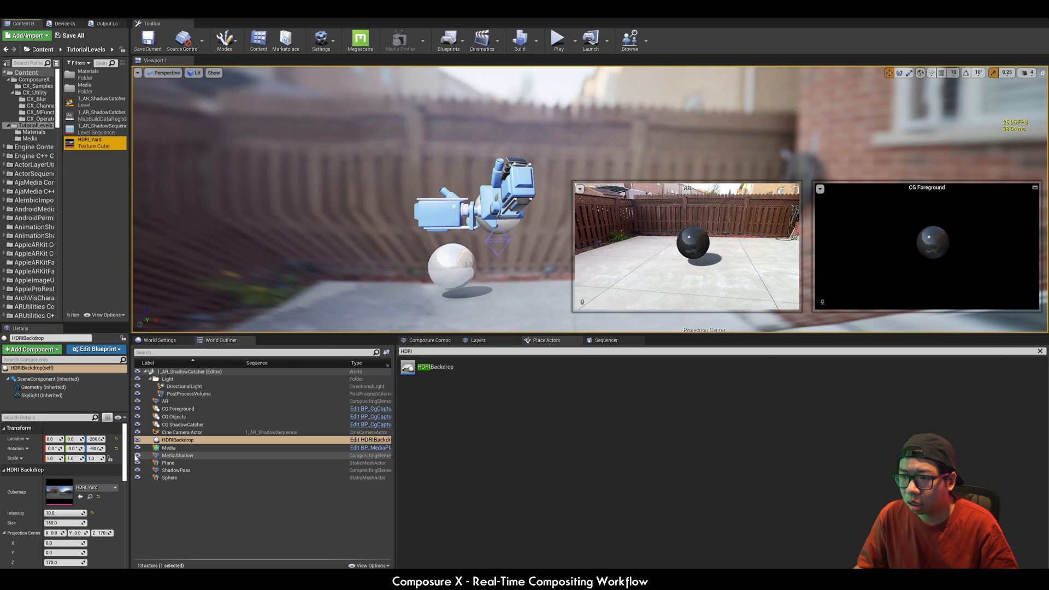
{"action": "mouse_move", "coordinate": [185, 387]}
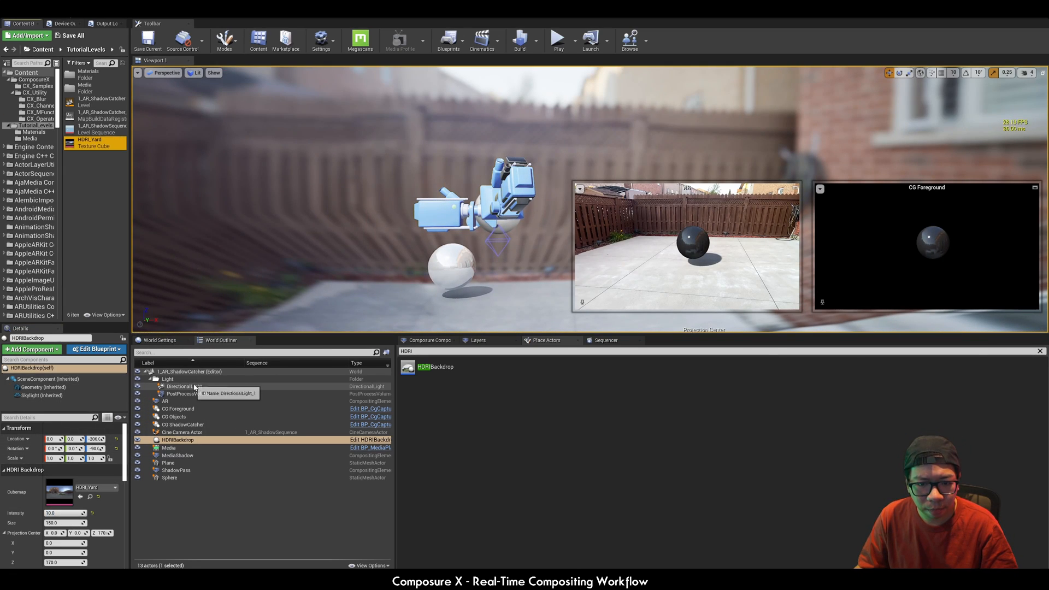
Tweak the backdrop sky light and DirectionalLight intensity, then bring up 1_AR_ShadowSequence
{"action": "left_click", "coordinate": [183, 386]}
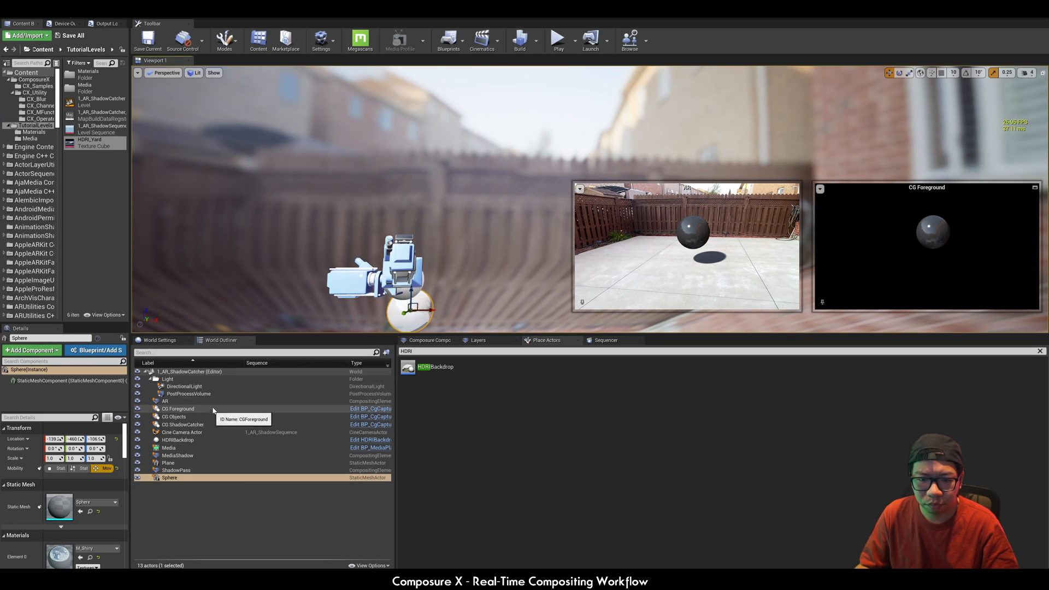
{"action": "left_click", "coordinate": [178, 439]}
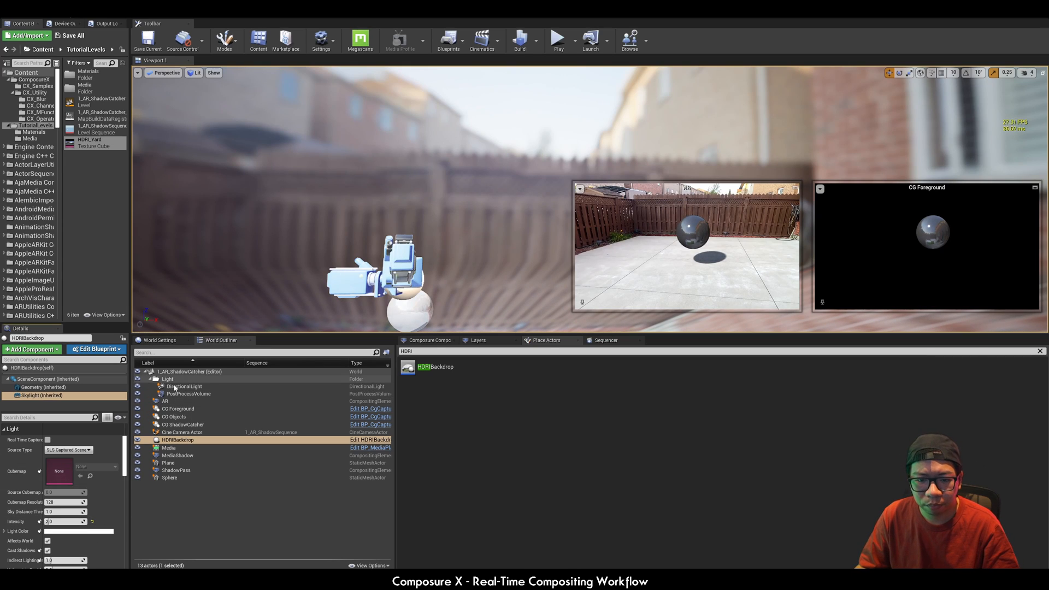
{"action": "left_click", "coordinate": [183, 387]}
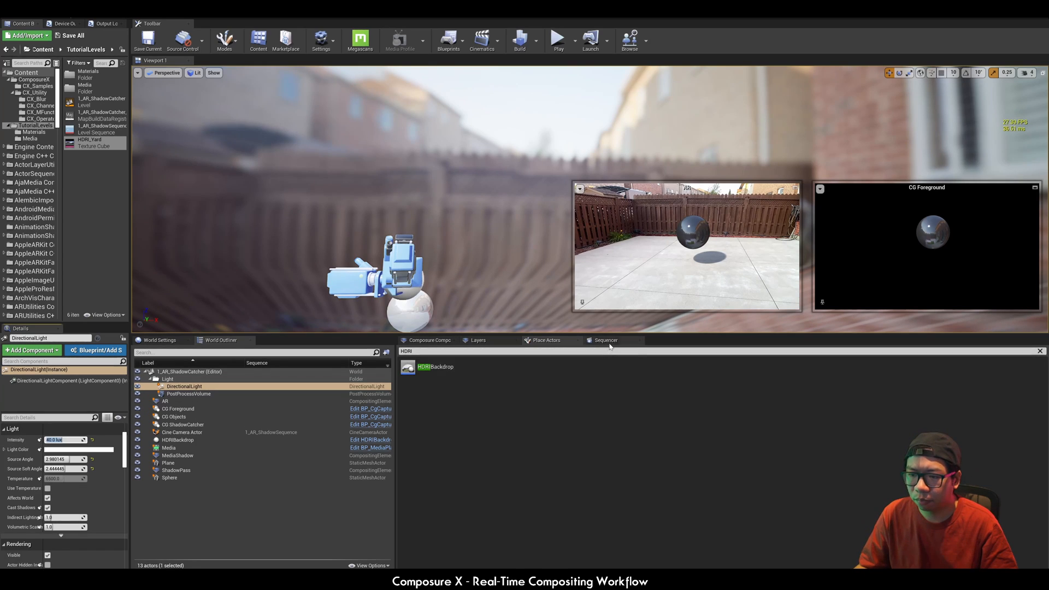
{"action": "left_click", "coordinate": [605, 341]}
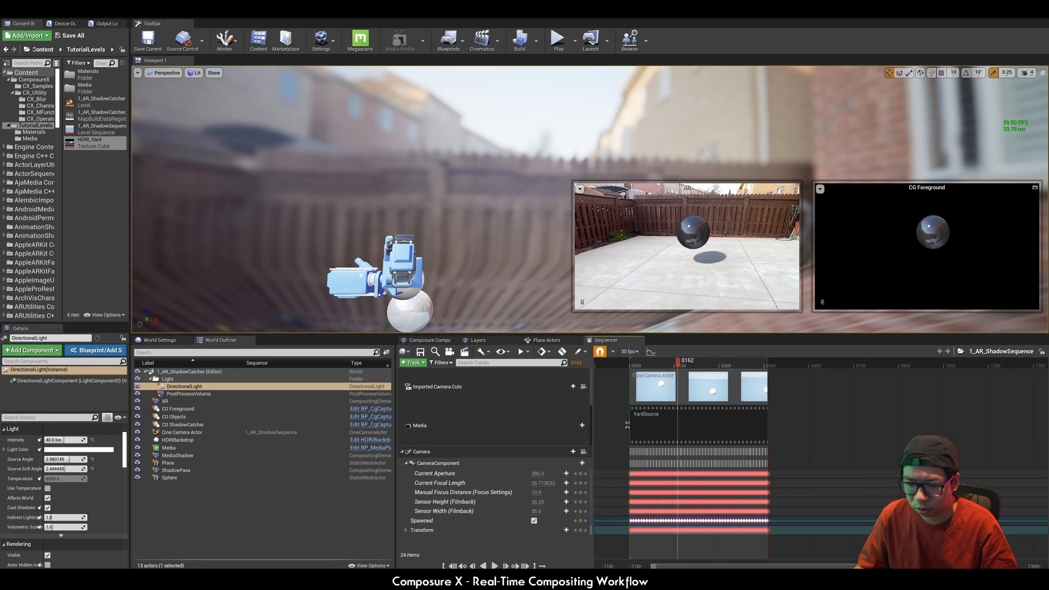